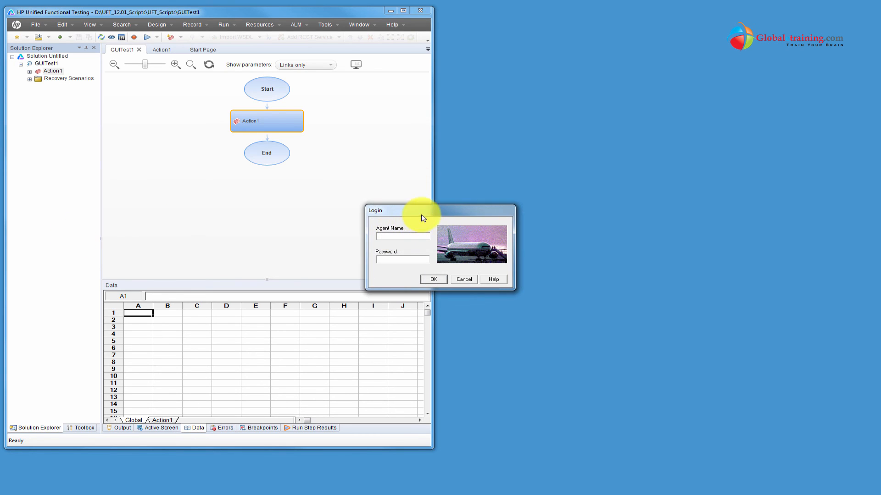
Record logging into the flight app as agent 'Test' with its password.
{"action": "left_click_drag", "start_coordinate": [422, 210], "coordinate": [588, 187]}
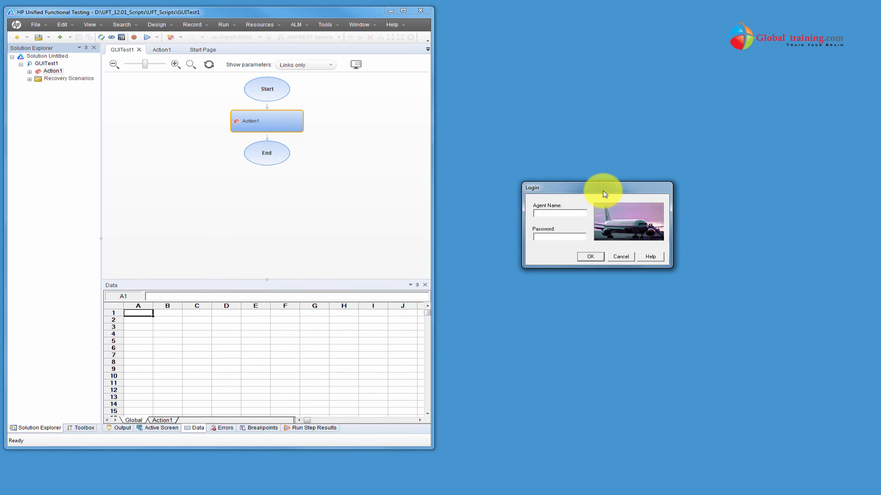
{"action": "left_click", "coordinate": [161, 50]}
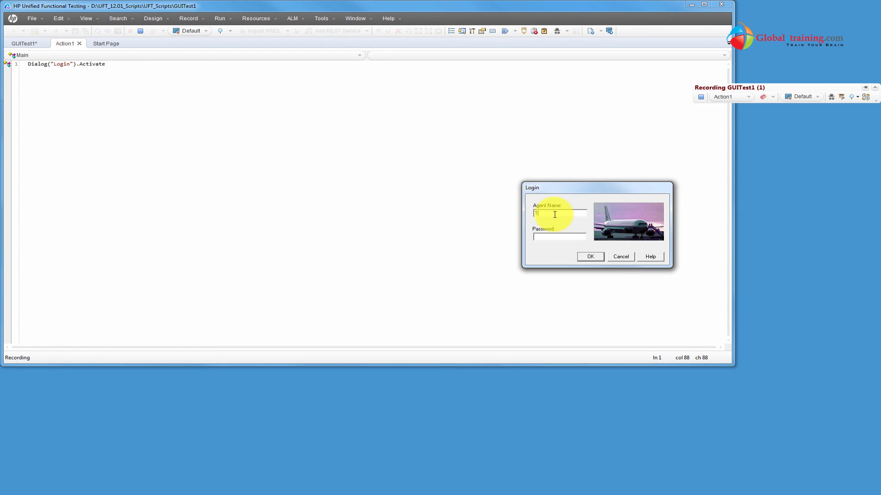
{"action": "type", "text": "Test"}
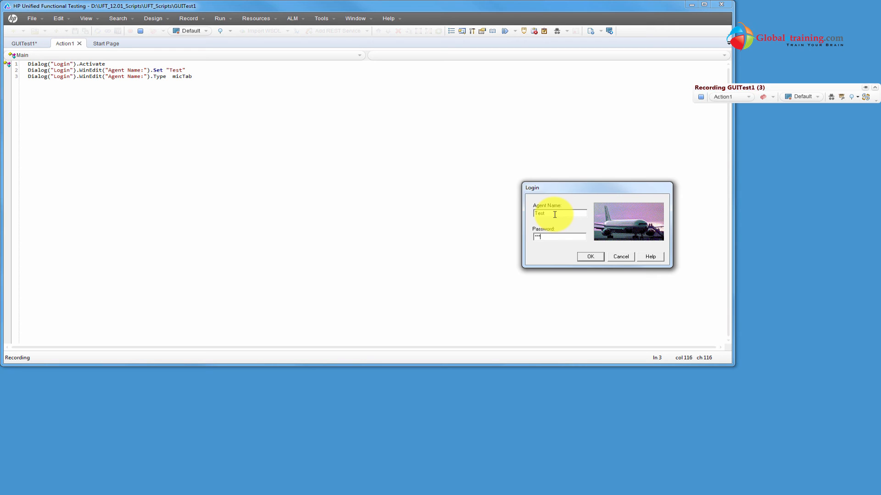
{"action": "type", "text": "password"}
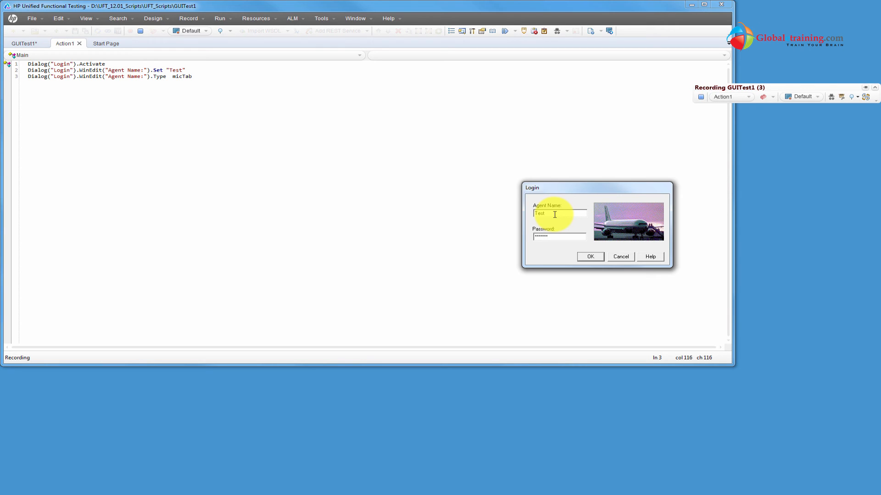
{"action": "left_click", "coordinate": [589, 257]}
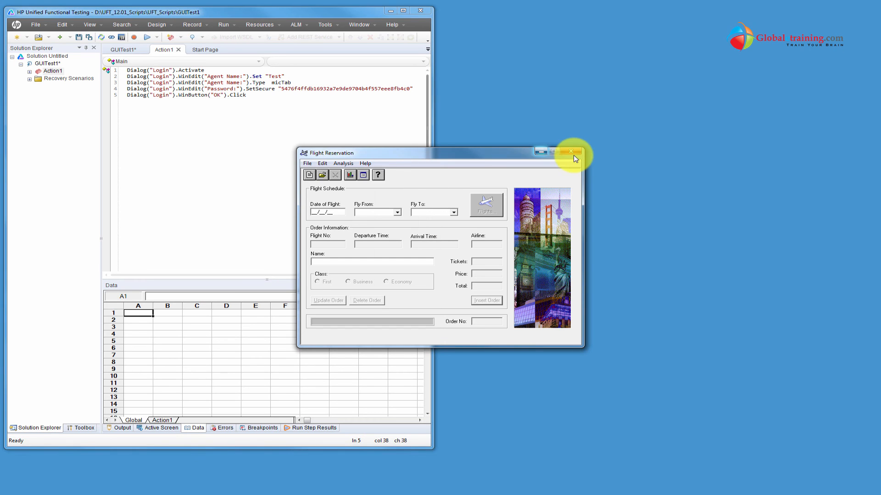
Delete the recorded micTab Type line, then bring up Record and Run Settings.
{"action": "left_click", "coordinate": [571, 151]}
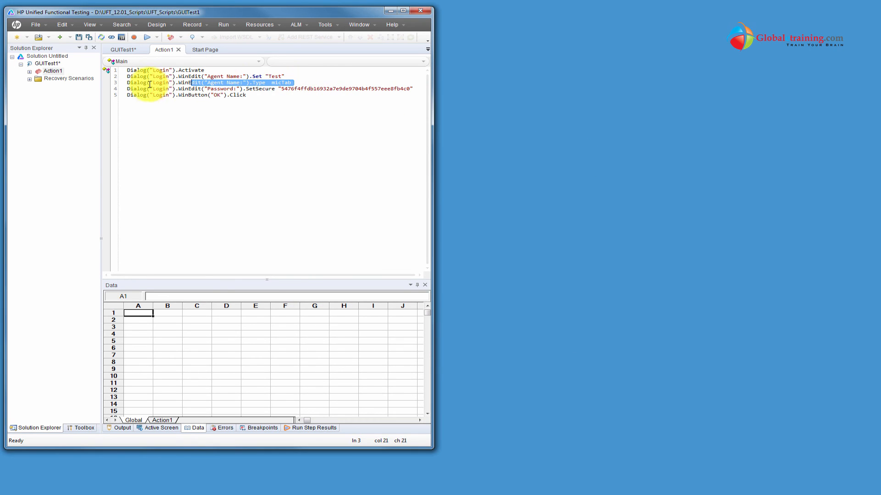
{"action": "key", "text": "Delete"}
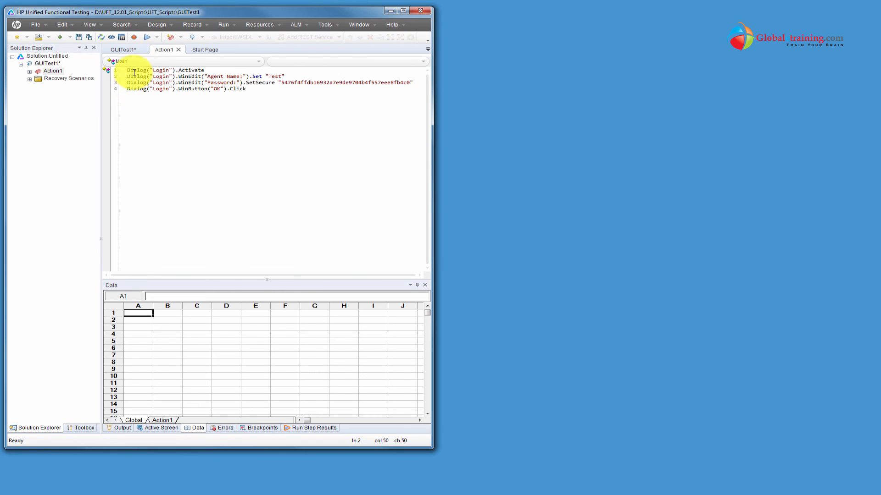
{"action": "left_click", "coordinate": [157, 24]}
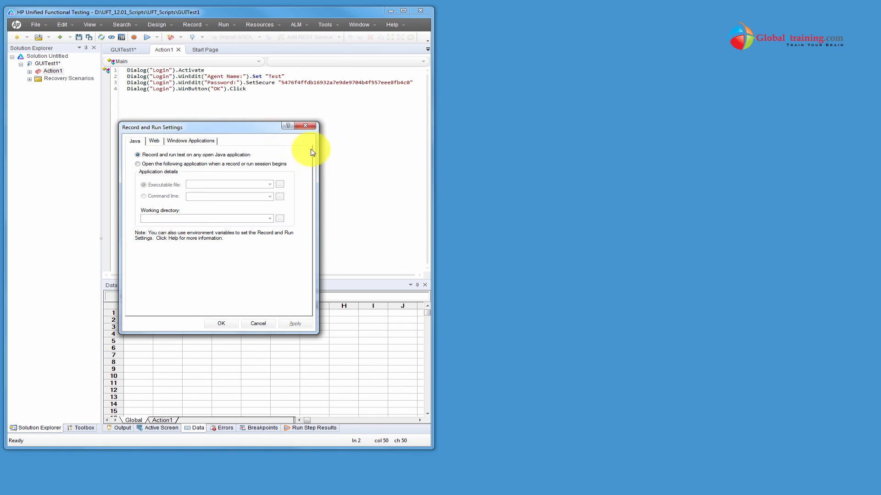
Limit Windows recording to listed applications, add one application, and apply the settings.
{"action": "left_click", "coordinate": [190, 140]}
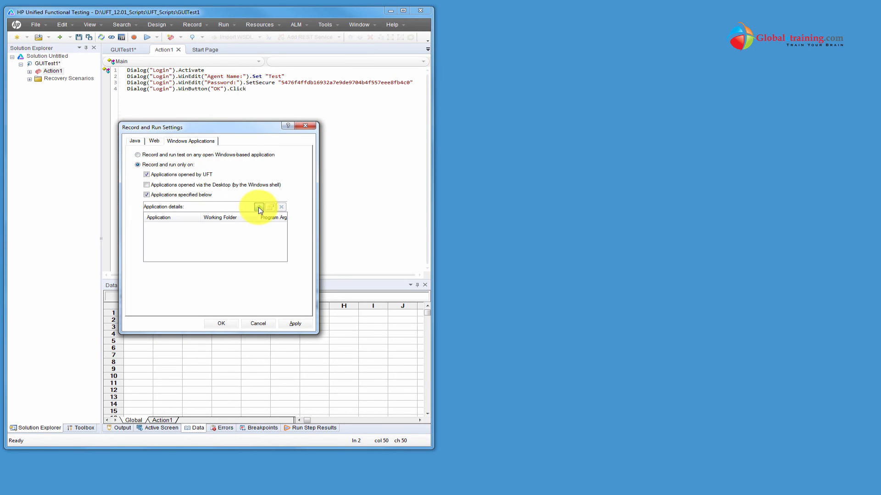
{"action": "left_click", "coordinate": [259, 207]}
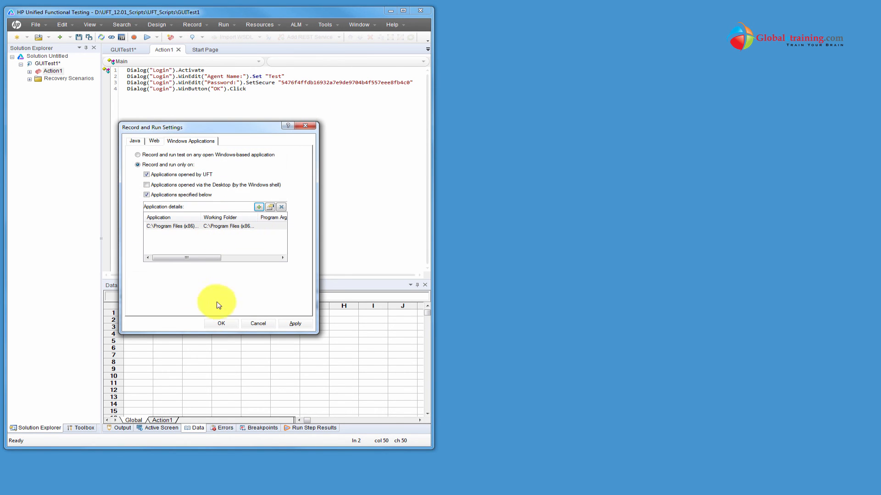
{"action": "left_click", "coordinate": [257, 323]}
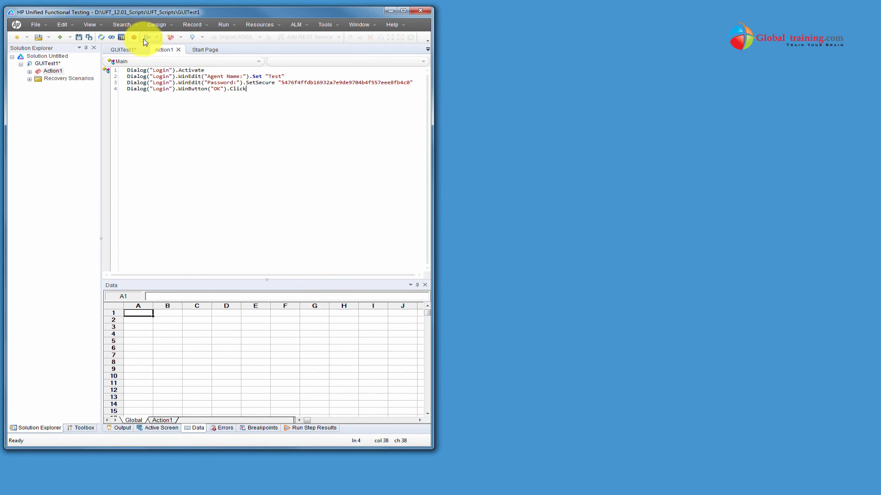
Run the four-line login test using temporary run results.
{"action": "left_click", "coordinate": [145, 36]}
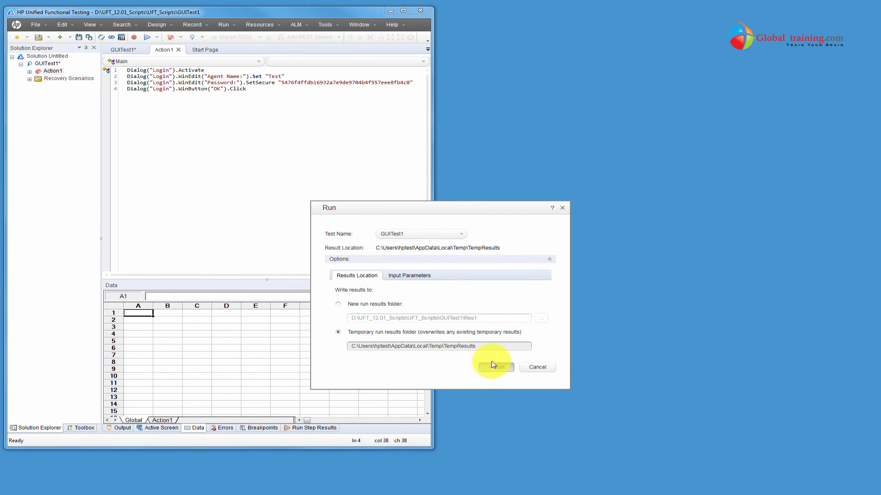
{"action": "left_click", "coordinate": [494, 367]}
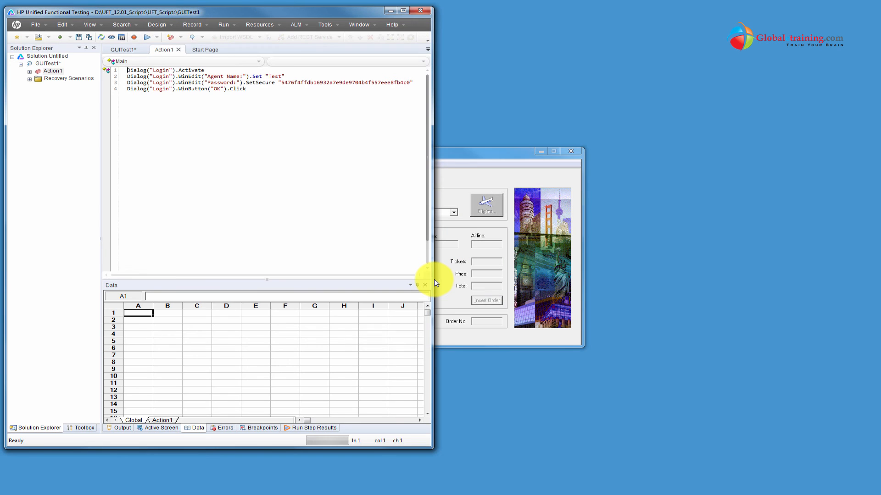
{"action": "mouse_move", "coordinate": [475, 162]}
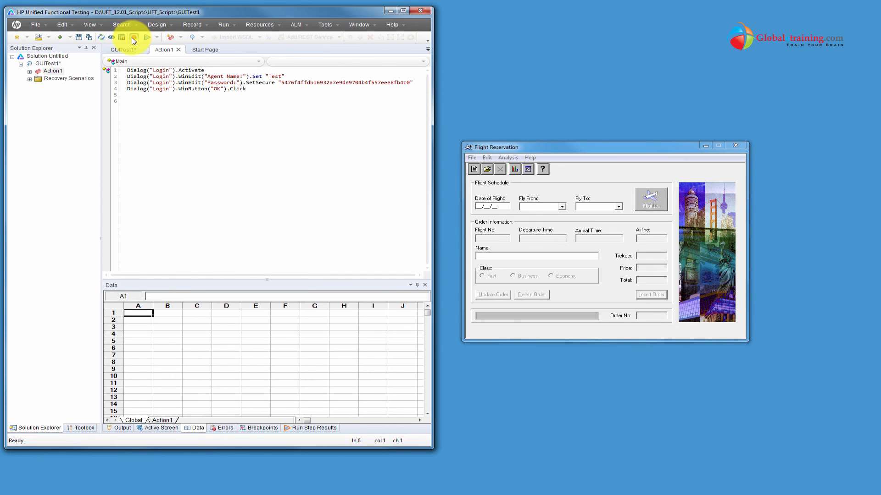
Record File > Exit in Flight Reservation and finish the line as Window("Flight Reservation").Close.
{"action": "left_click", "coordinate": [120, 39]}
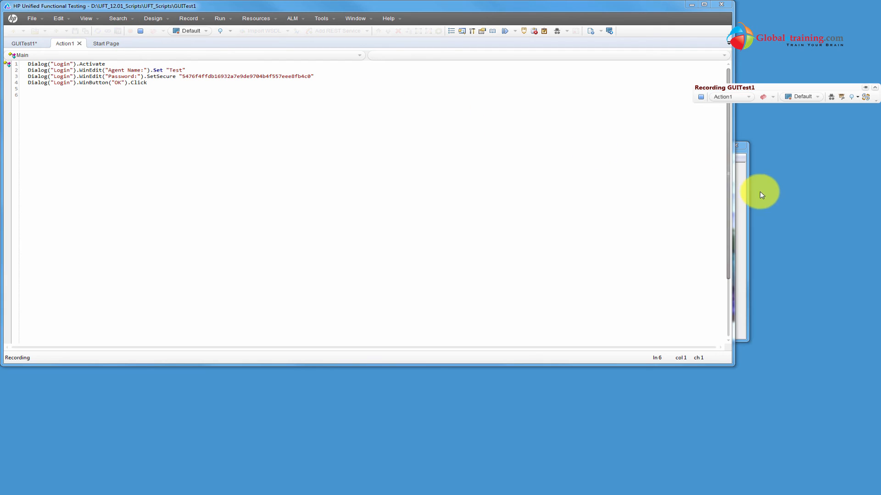
{"action": "left_click", "coordinate": [470, 157]}
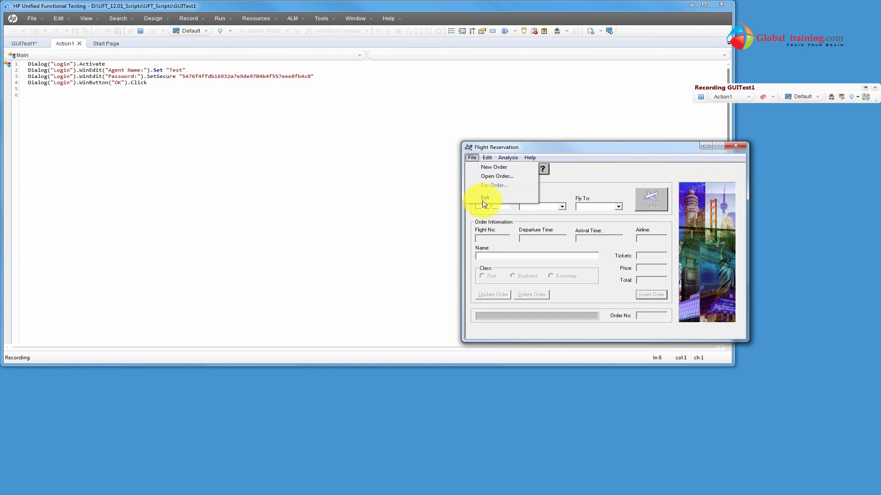
{"action": "left_click", "coordinate": [485, 197]}
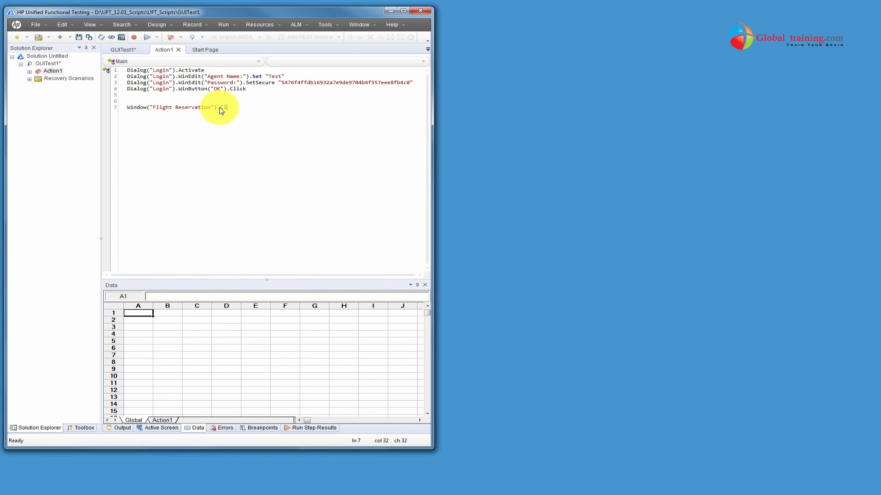
{"action": "type", "text": ".Close"}
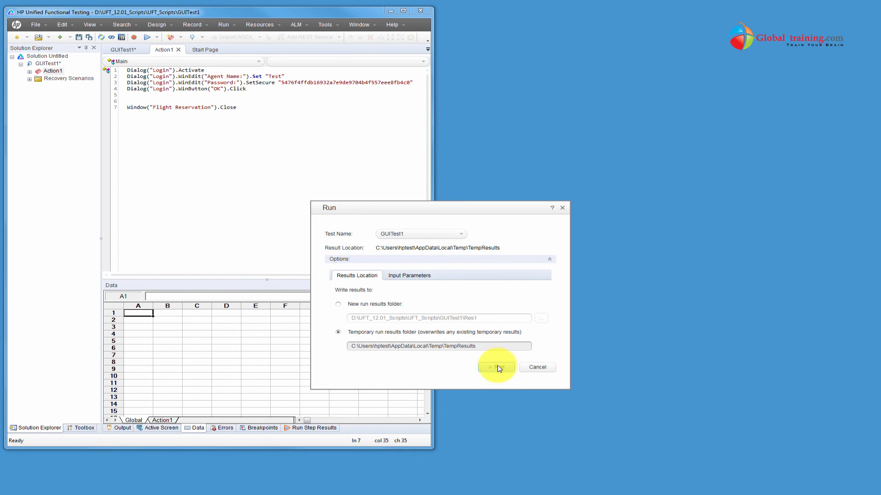
Run the updated login-and-close test and let it finish.
{"action": "left_click", "coordinate": [496, 367]}
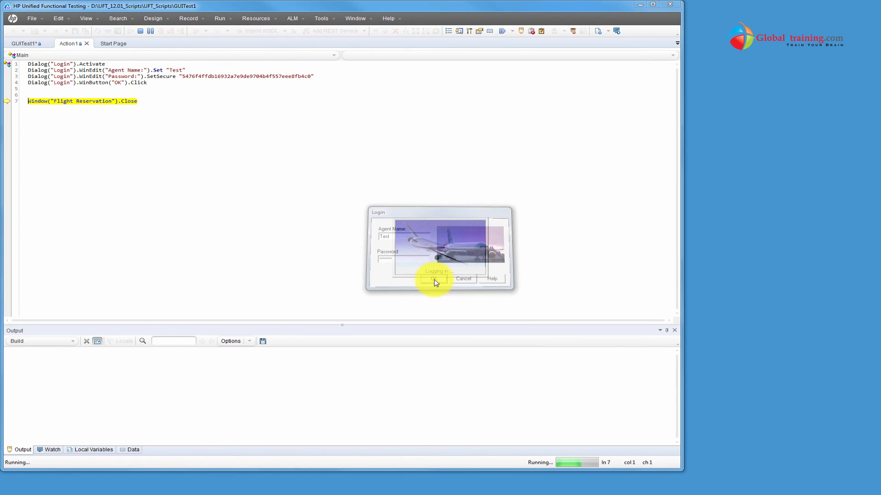
{"action": "left_click", "coordinate": [435, 279]}
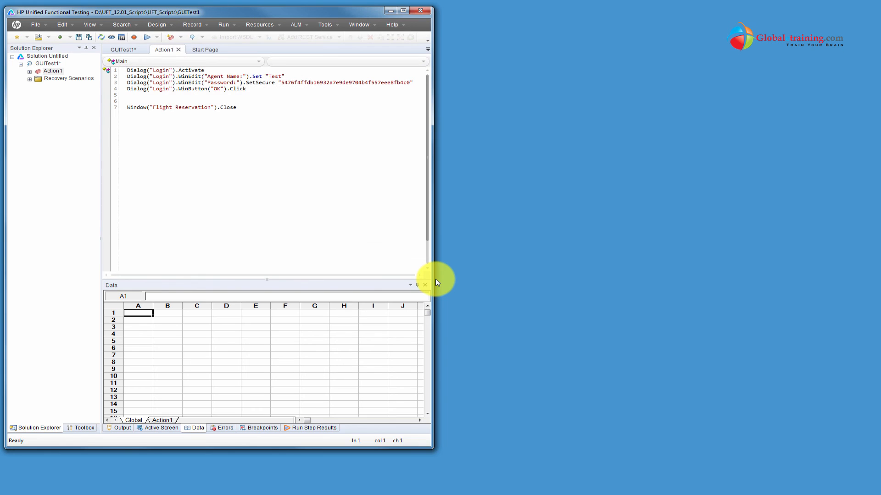
{"action": "mouse_move", "coordinate": [415, 195]}
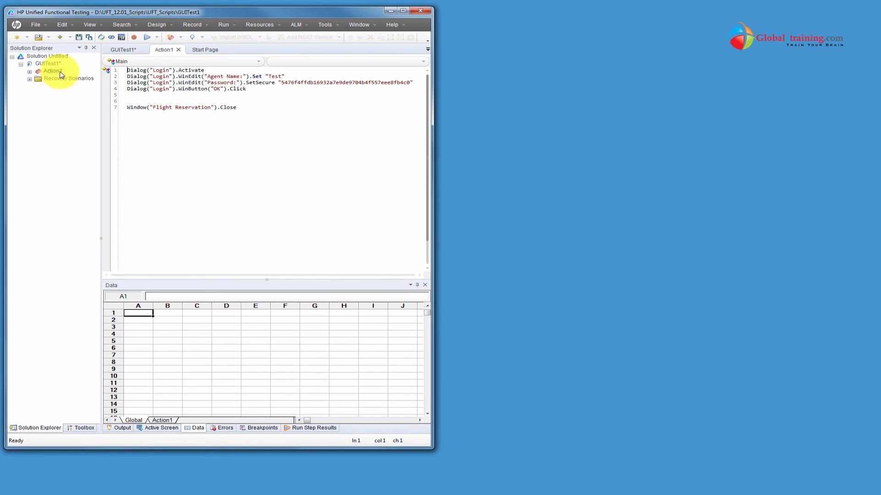
{"action": "mouse_move", "coordinate": [259, 24]}
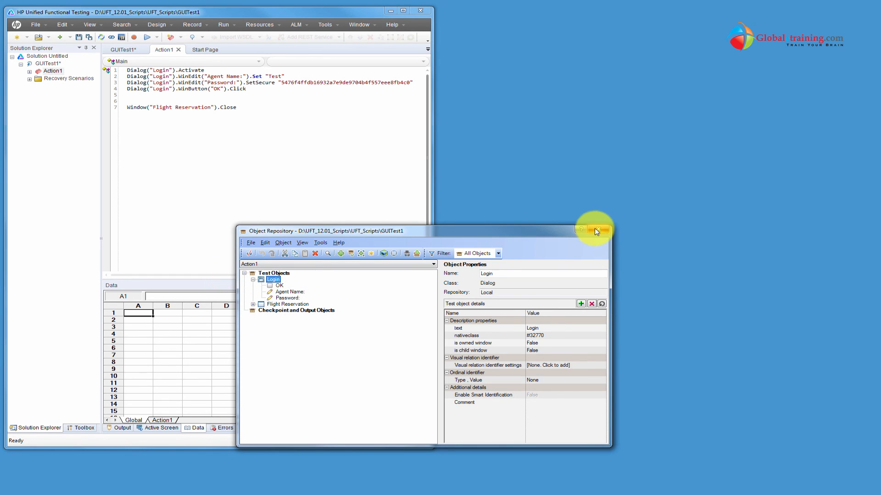
Close the Object Repository holding the Login and Flight Reservation objects.
{"action": "left_click", "coordinate": [596, 231]}
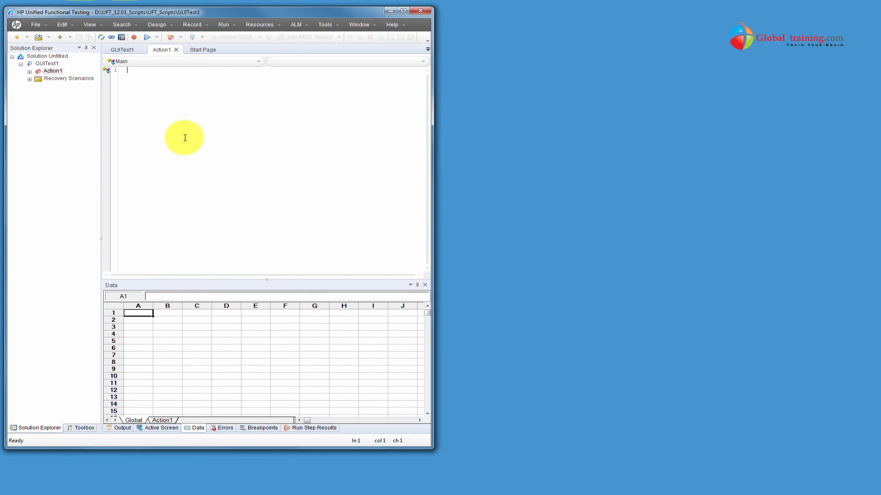
{"action": "mouse_move", "coordinate": [204, 221]}
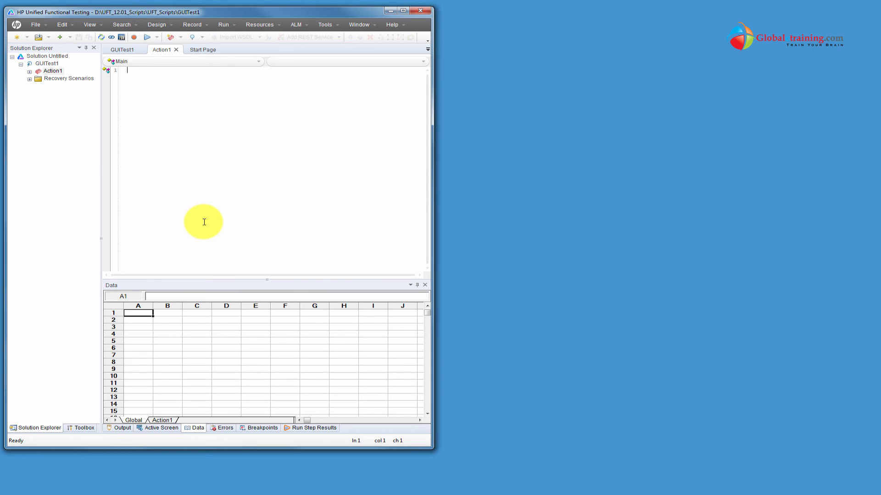
{"action": "mouse_move", "coordinate": [260, 25]}
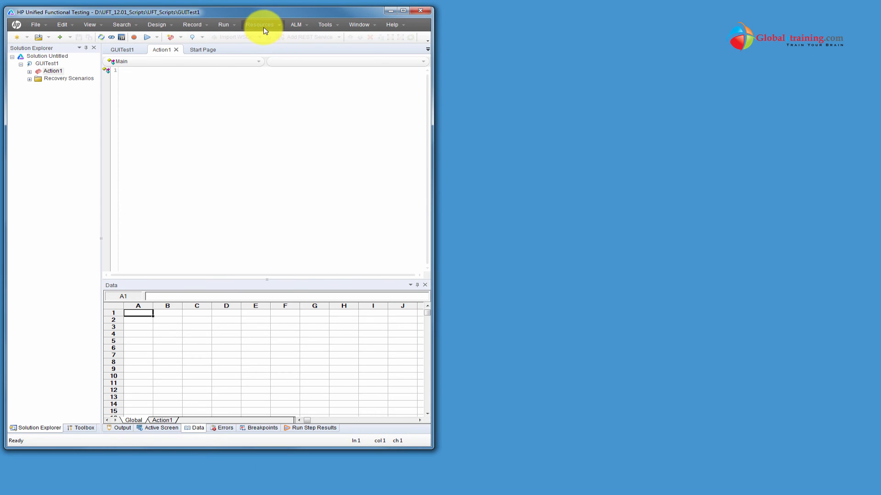
{"action": "left_click", "coordinate": [260, 25]}
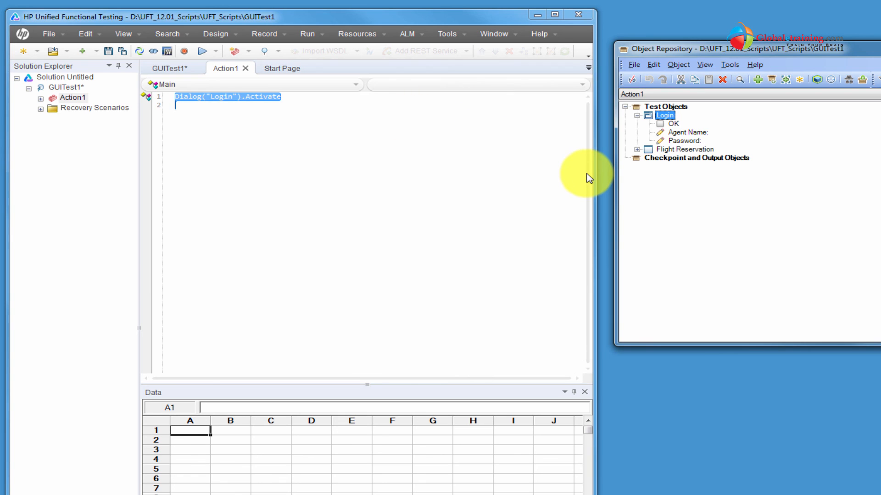
{"action": "left_click", "coordinate": [685, 132]}
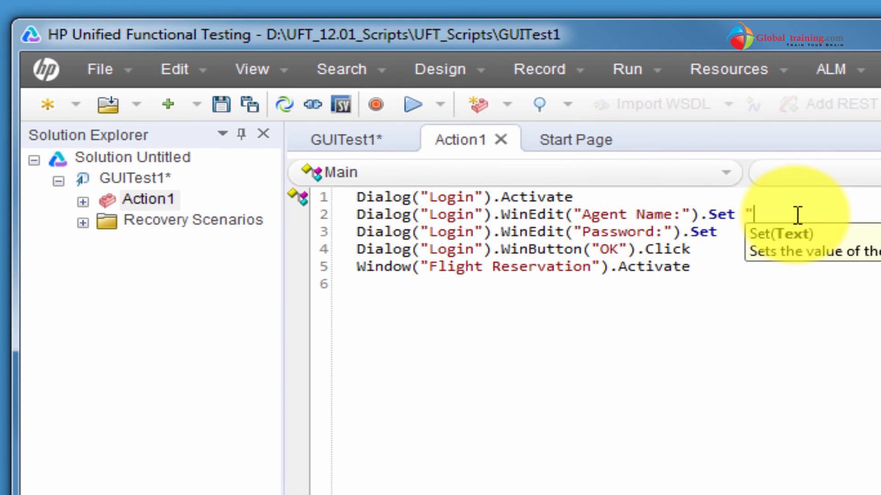
{"action": "type", "text": "Tes"}
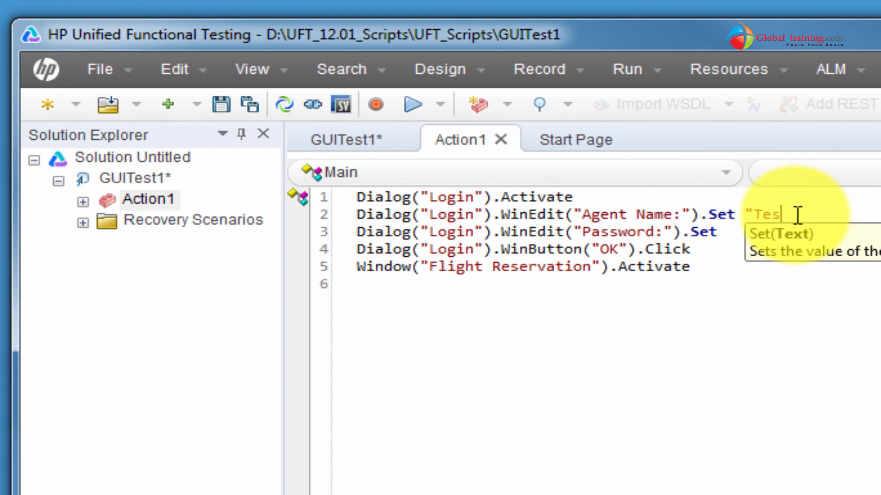
{"action": "type", "text": "t"}
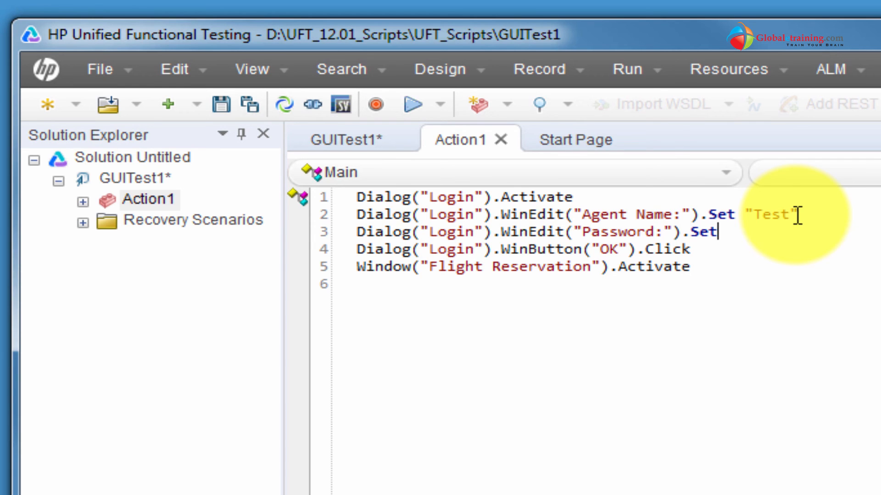
{"action": "type", "text": "\"Me"}
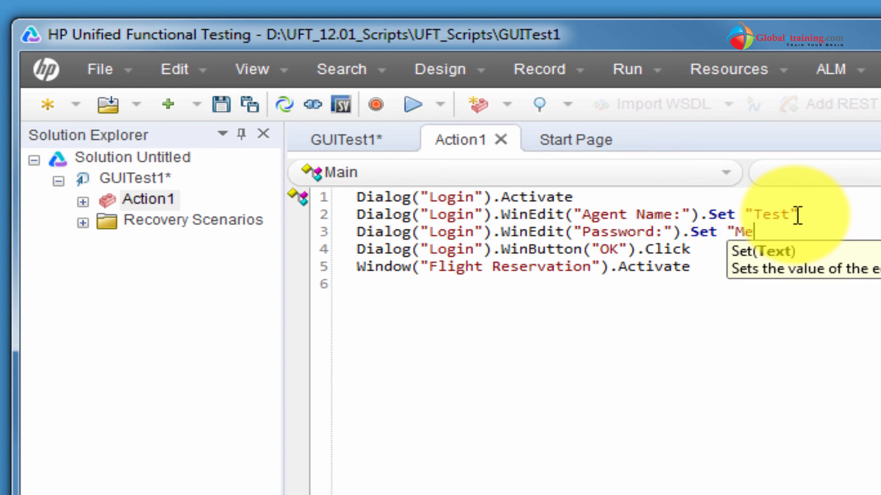
{"action": "type", "text": "rcury"}
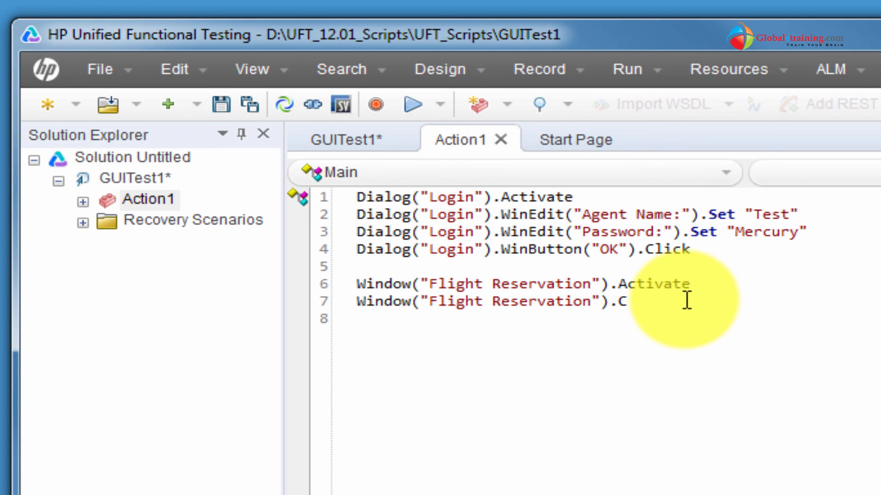
Add the Flight Reservation Activate and Close lines using IntelliSense.
{"action": "type", "text": "."}
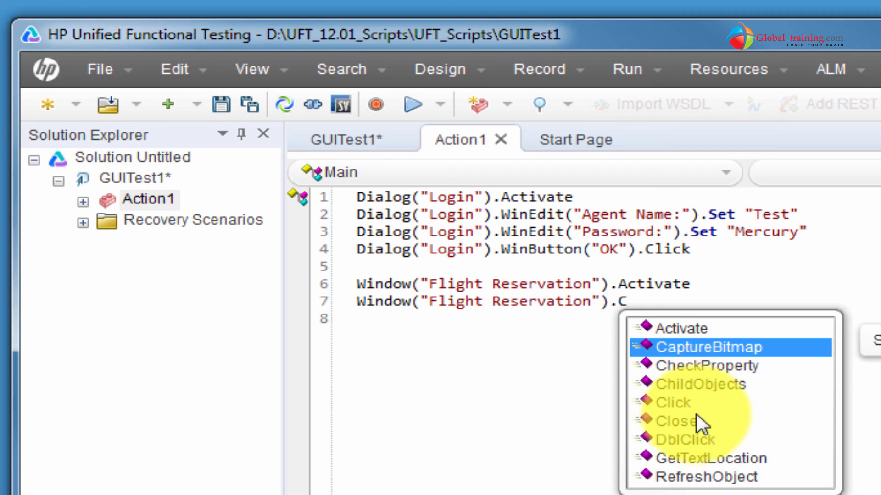
{"action": "double_click", "coordinate": [672, 422]}
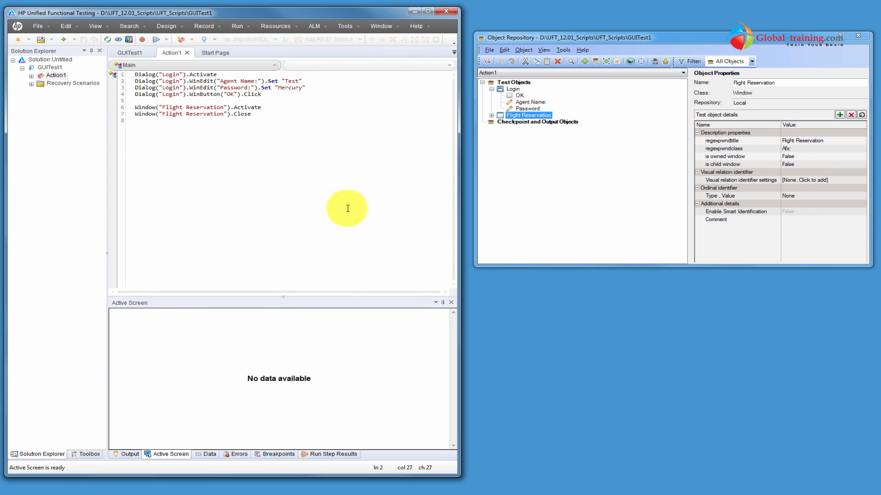
{"action": "mouse_move", "coordinate": [232, 132]}
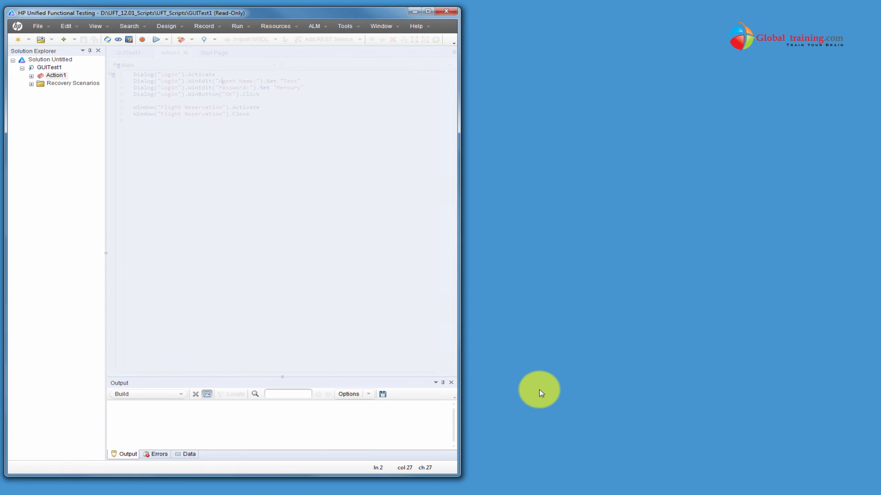
{"action": "left_click", "coordinate": [159, 39]}
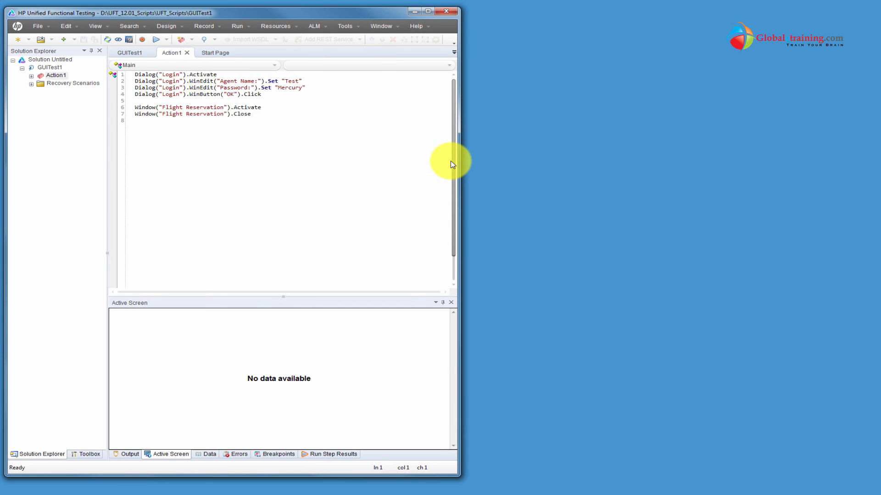
{"action": "right_click", "coordinate": [453, 163]}
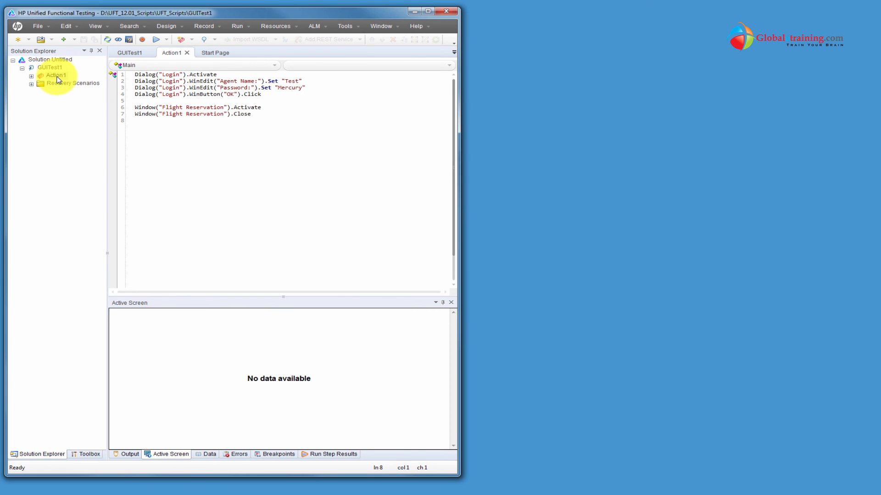
Comment out all seven Action1 lines and delete the Login object from the repository.
{"action": "key", "text": "ctrl+a"}
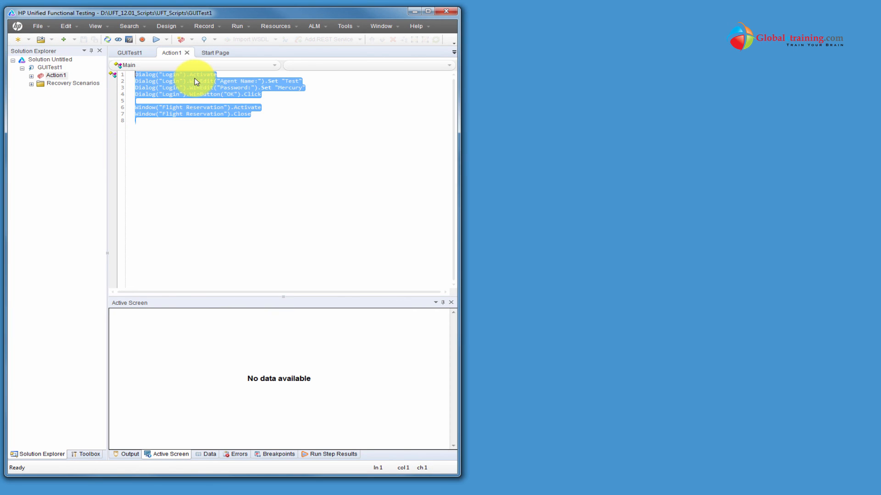
{"action": "key", "text": "Delete"}
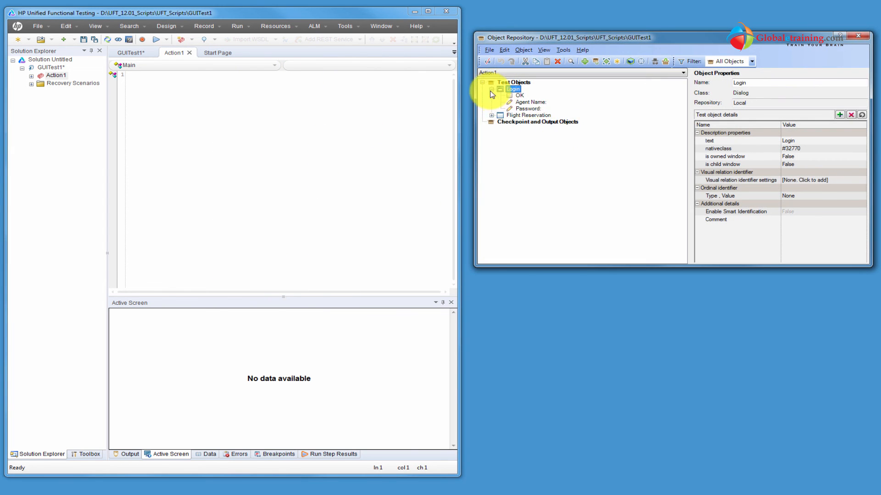
{"action": "left_click", "coordinate": [491, 89]}
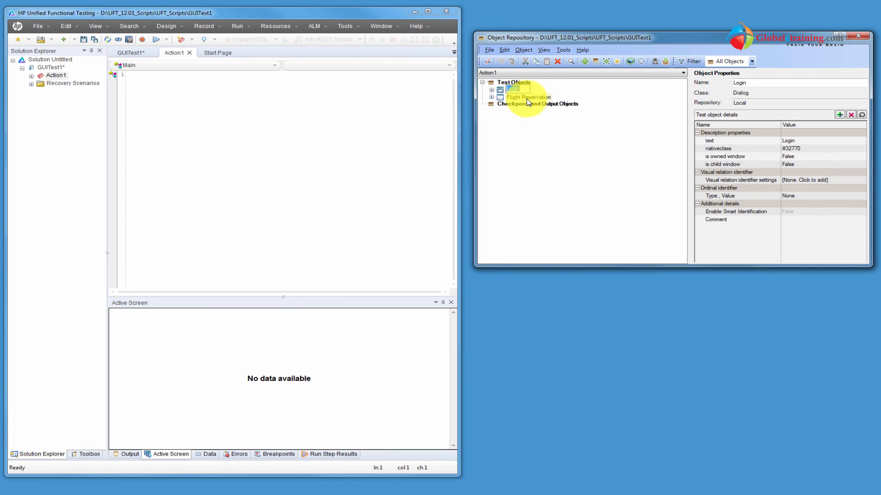
{"action": "left_click", "coordinate": [528, 95]}
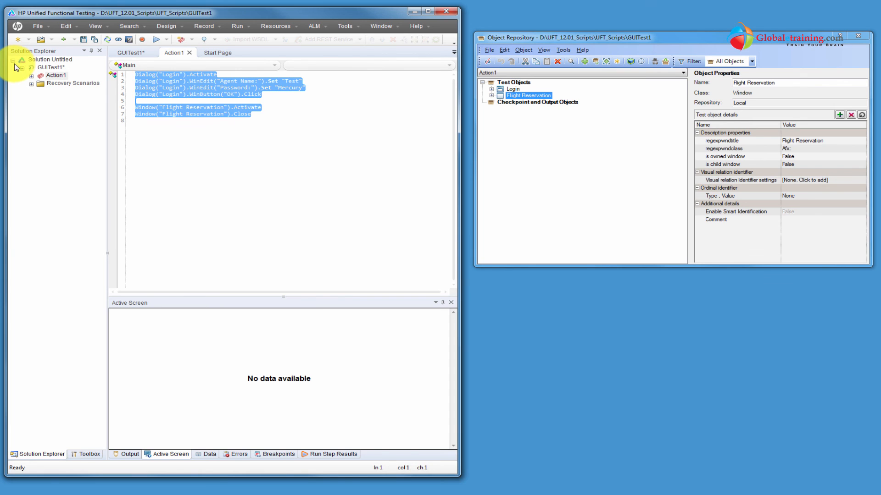
{"action": "right_click", "coordinate": [231, 106]}
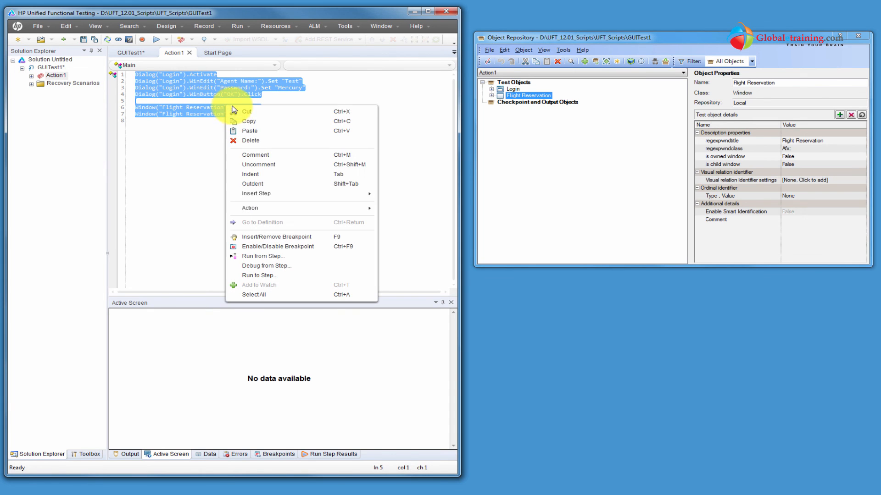
{"action": "left_click", "coordinate": [255, 155]}
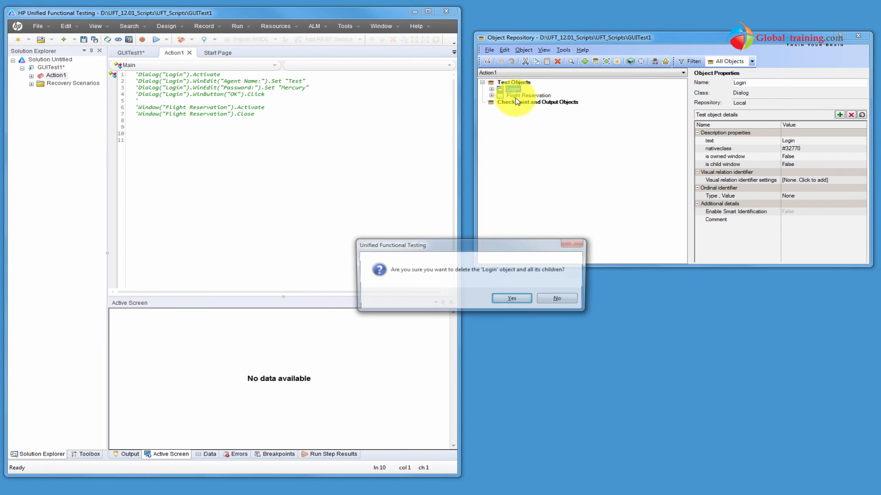
{"action": "left_click", "coordinate": [510, 298]}
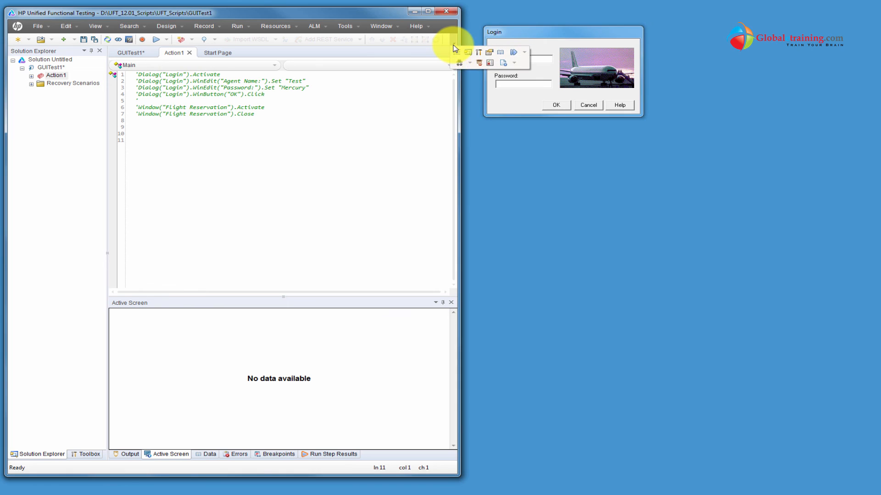
Open the flight app's Login dialog beside the commented-out Action1 script.
{"action": "left_click", "coordinate": [455, 50]}
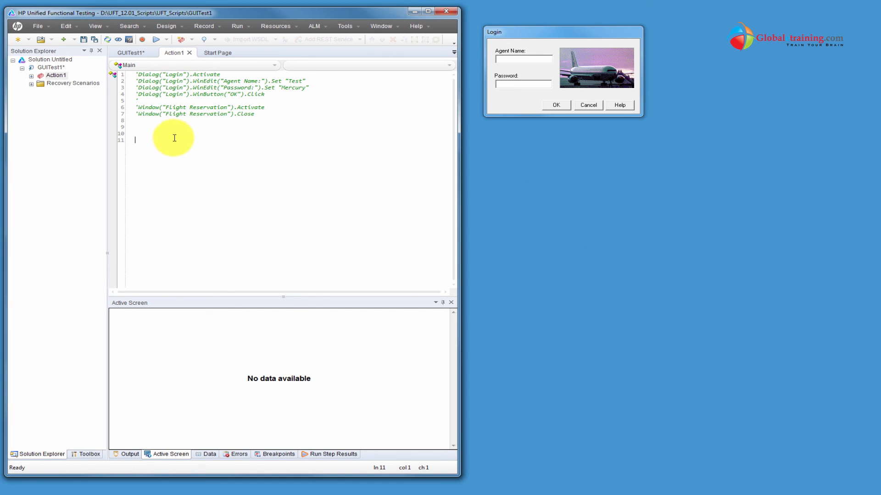
In Record and Run Settings, choose 'Record and run test on any open Windows-based application'.
{"action": "left_click", "coordinate": [166, 26]}
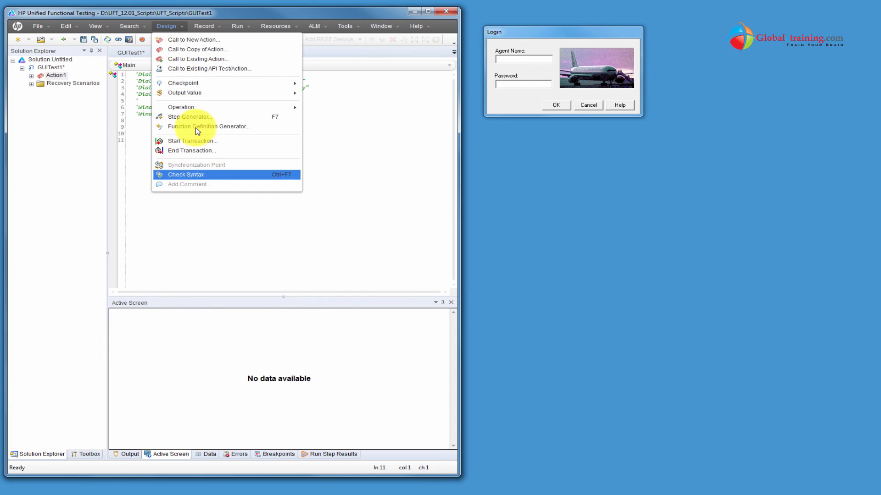
{"action": "left_click", "coordinate": [204, 26]}
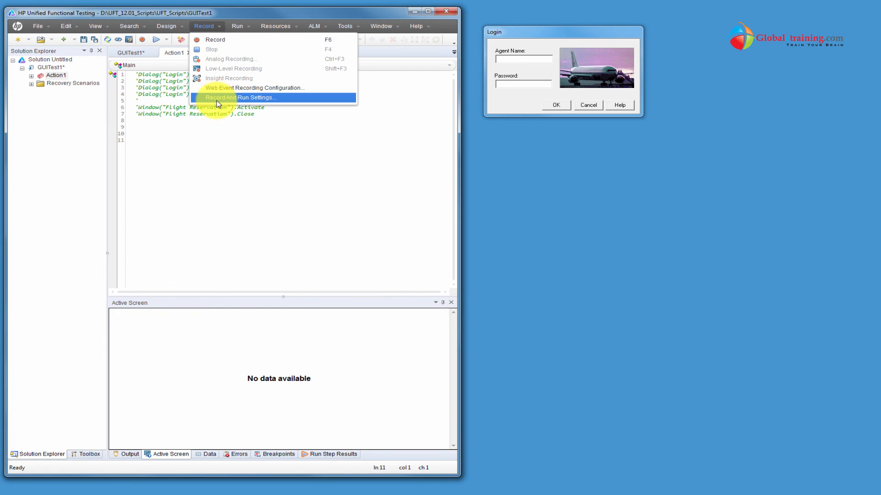
{"action": "left_click", "coordinate": [241, 97]}
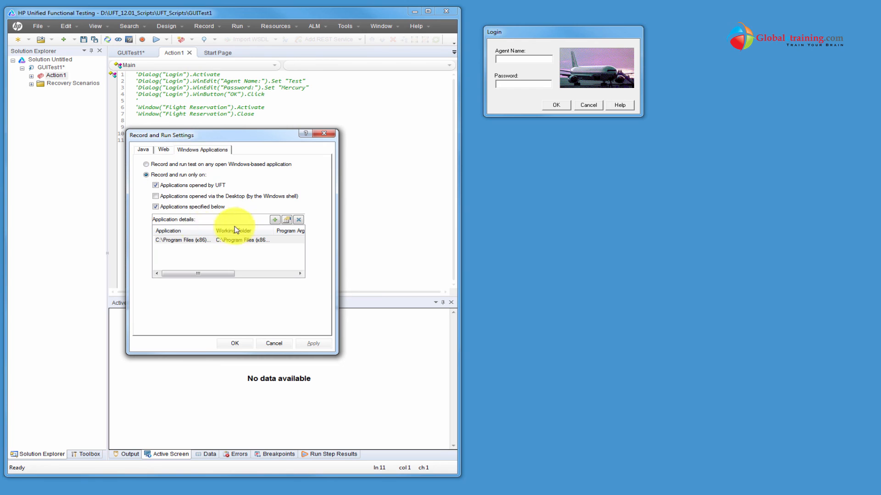
{"action": "left_click", "coordinate": [286, 220]}
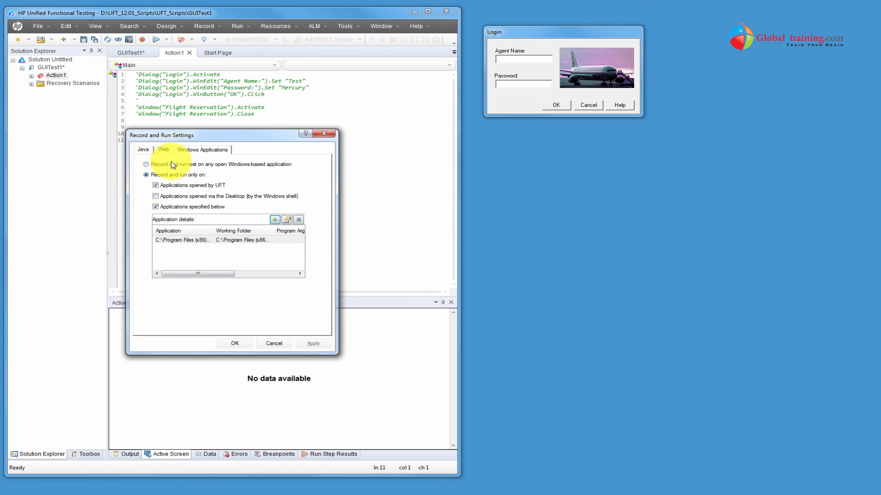
{"action": "left_click", "coordinate": [235, 343]}
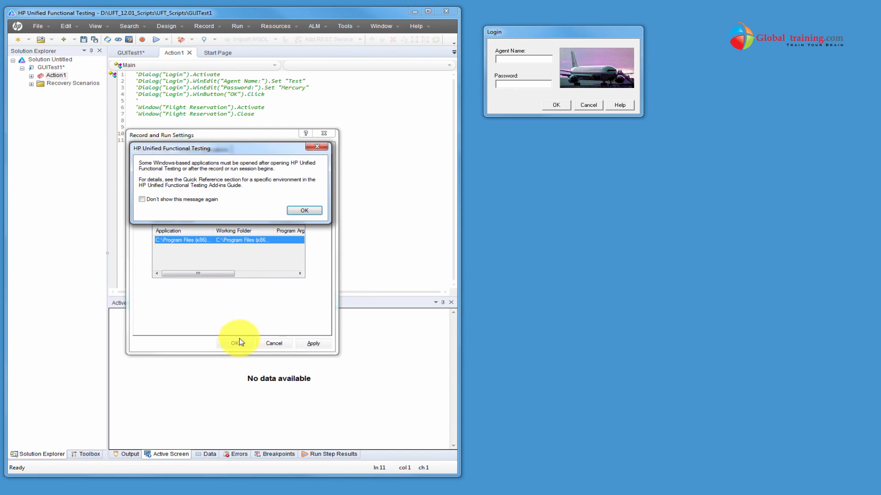
{"action": "left_click", "coordinate": [304, 210]}
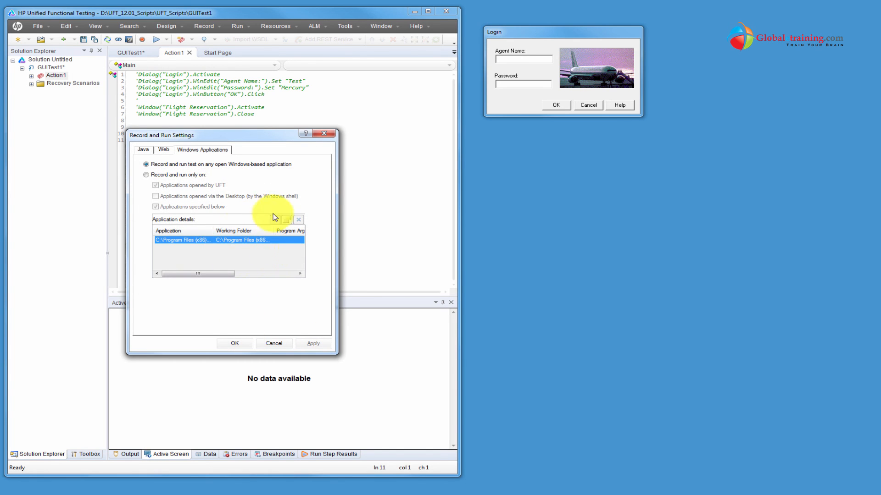
{"action": "left_click", "coordinate": [273, 343]}
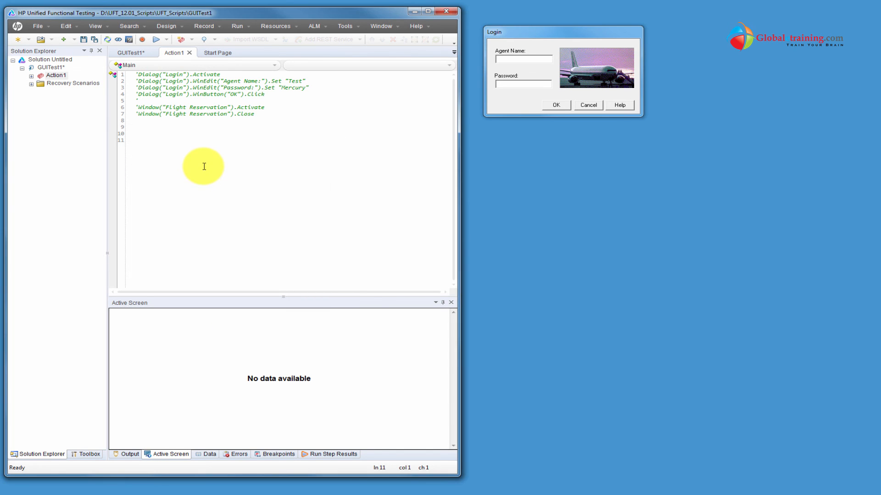
Wrap the flight4a.exe Program Files path in the SystemUtil.Run line with double quotes.
{"action": "type", "text": "System"}
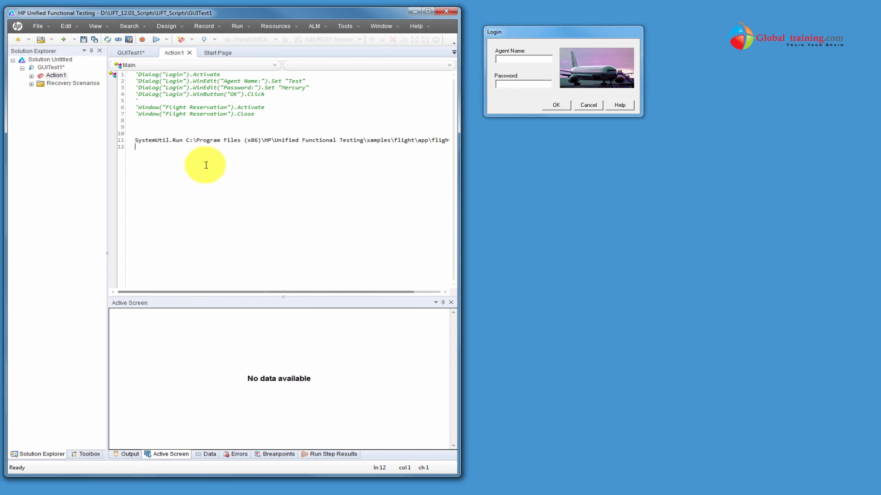
{"action": "type", "text": "\""}
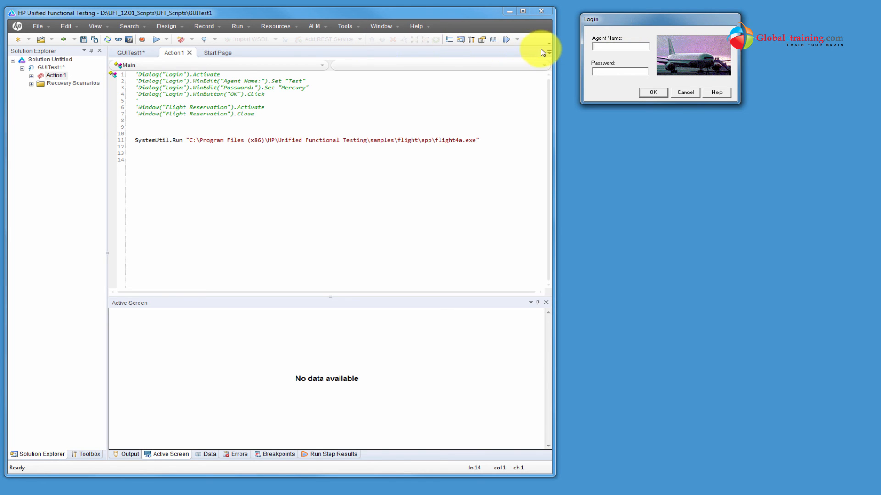
Spy the Login dialog, paste its properties, and keep only Class Name:=Dialog and text:=Login.
{"action": "left_click", "coordinate": [547, 43]}
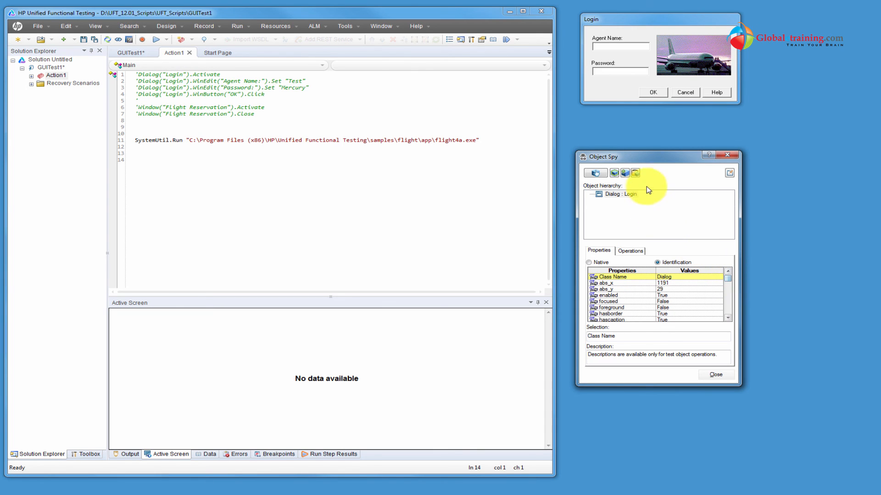
{"action": "mouse_move", "coordinate": [637, 177]}
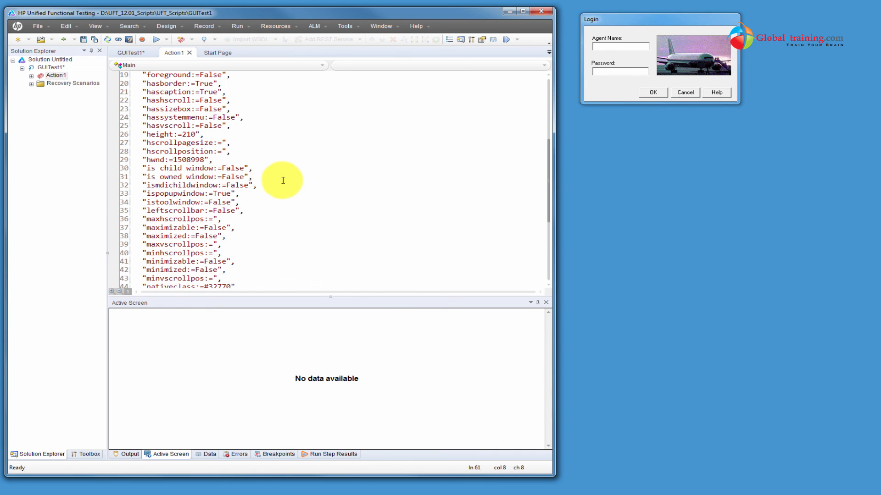
{"action": "scroll", "scroll_direction": "down", "scroll_amount": 3}
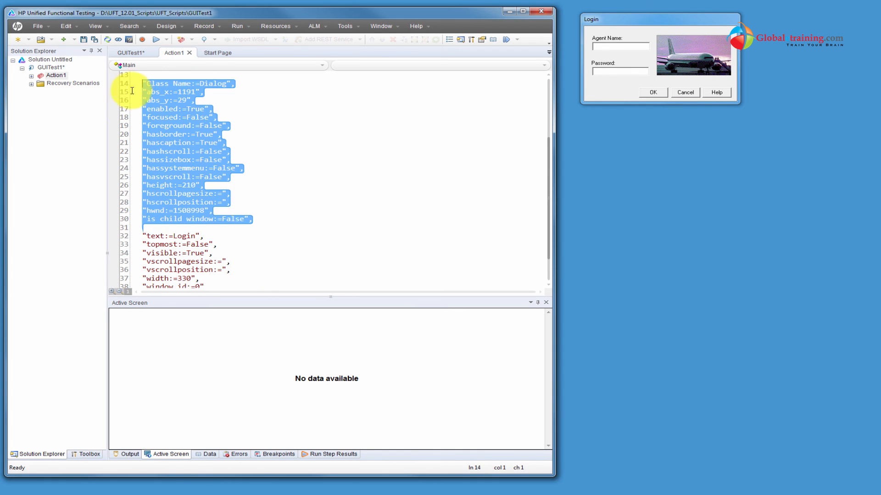
{"action": "scroll", "scroll_direction": "down", "scroll_amount": 3}
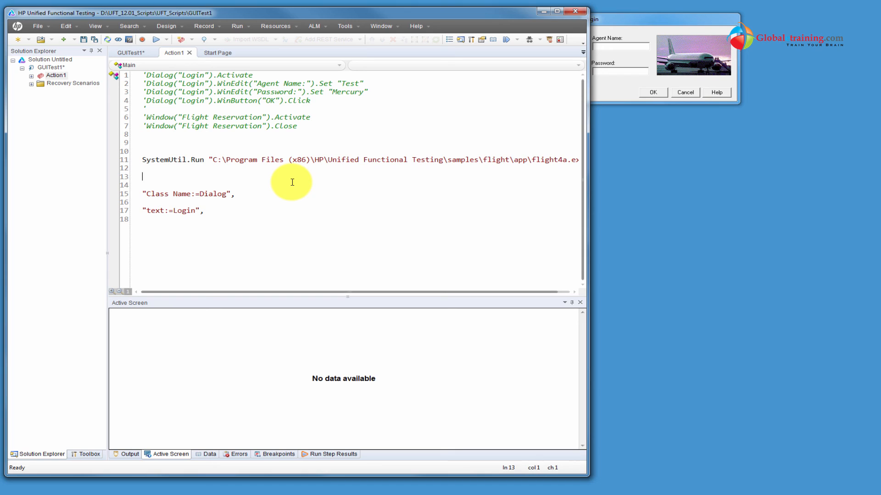
Write Dialog("text:=Login").Activate on line 13 and delete the leftover property lines.
{"action": "type", "text": "Dialog("}
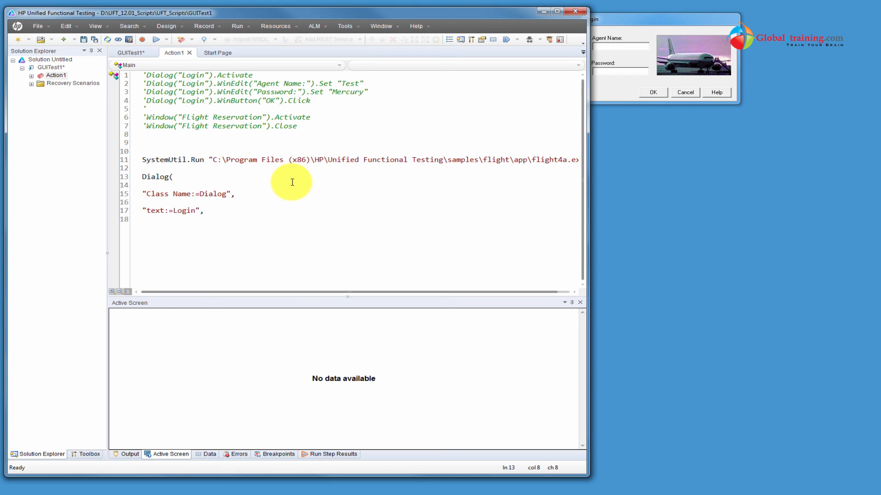
{"action": "type", "text": "\"\"text:=Login"}
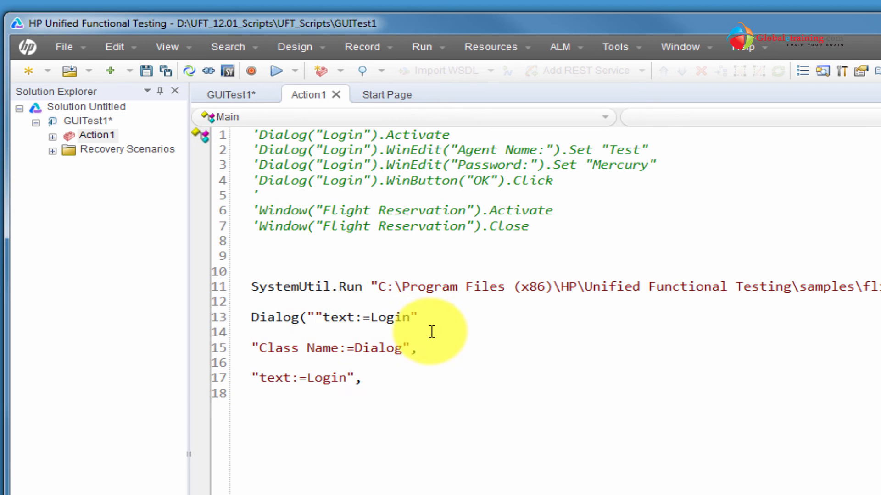
{"action": "type", "text": "\").Activate"}
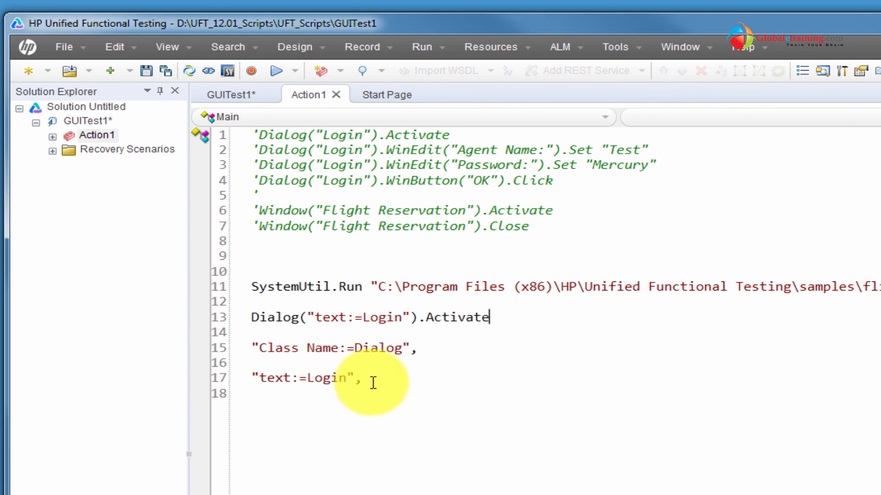
{"action": "double_click", "coordinate": [377, 348]}
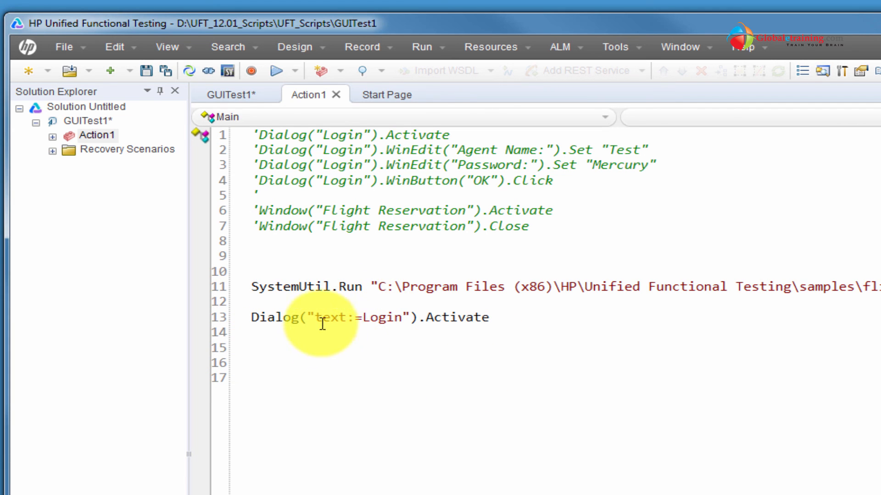
{"action": "double_click", "coordinate": [333, 317]}
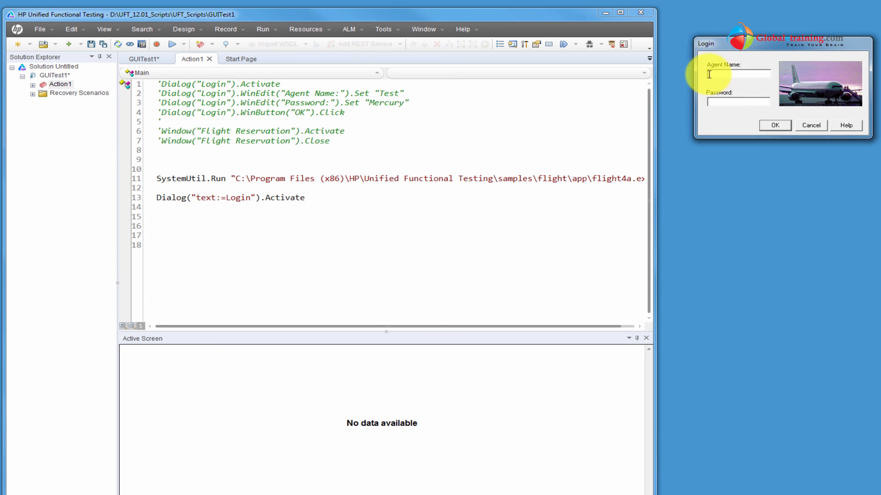
{"action": "mouse_move", "coordinate": [745, 74]}
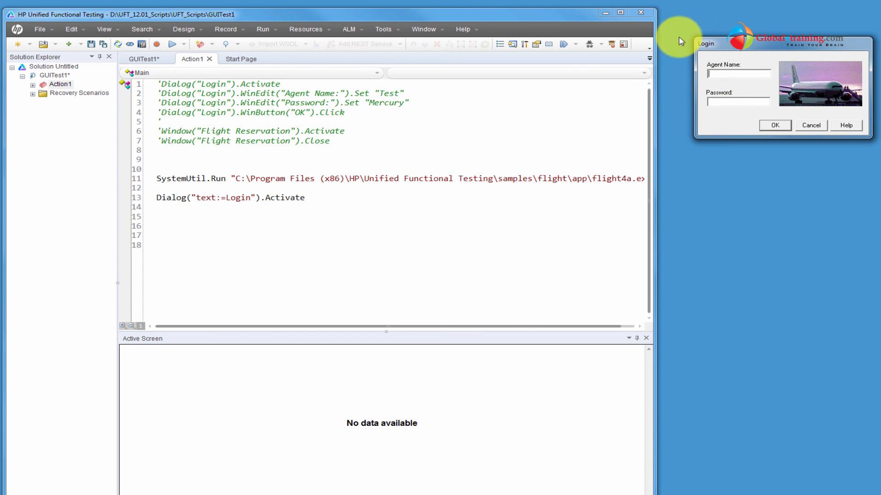
Inspect the Agent Name edit box's identification properties with Object Spy.
{"action": "left_click", "coordinate": [645, 73]}
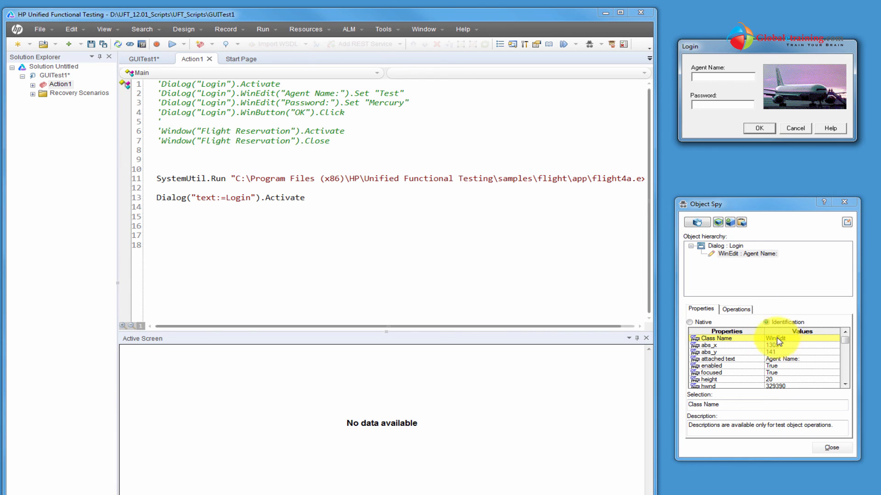
{"action": "left_click", "coordinate": [721, 246]}
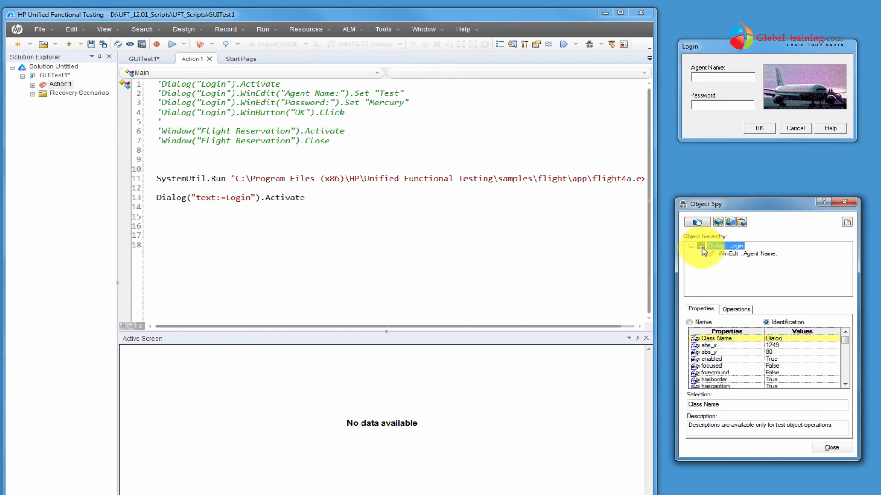
{"action": "left_click", "coordinate": [741, 253]}
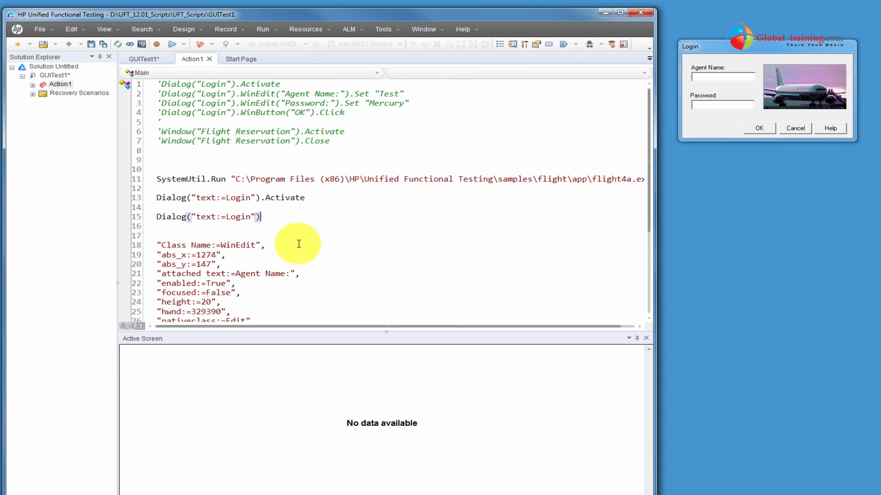
Write Dialog("text:=Login").WinEdit("attached text:=Agent Name:").Set "Test" and remove spare property lines.
{"action": "type", "text": ".WinEdit"}
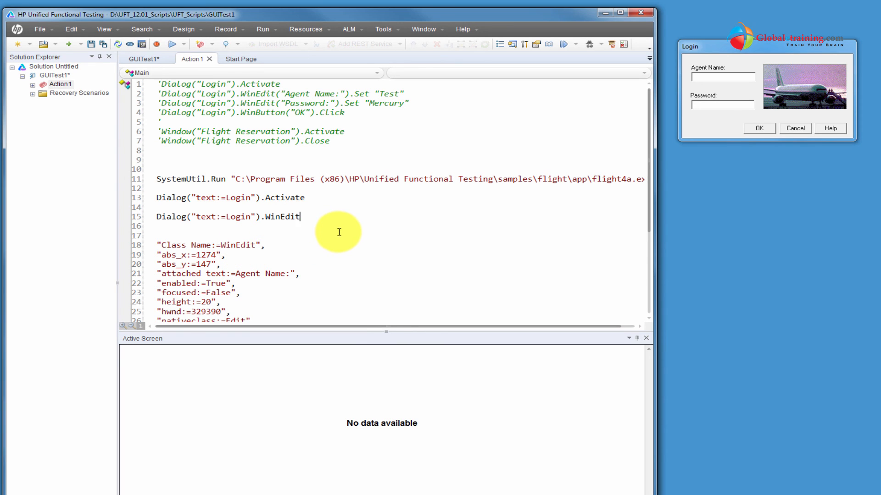
{"action": "type", "text": "(\""}
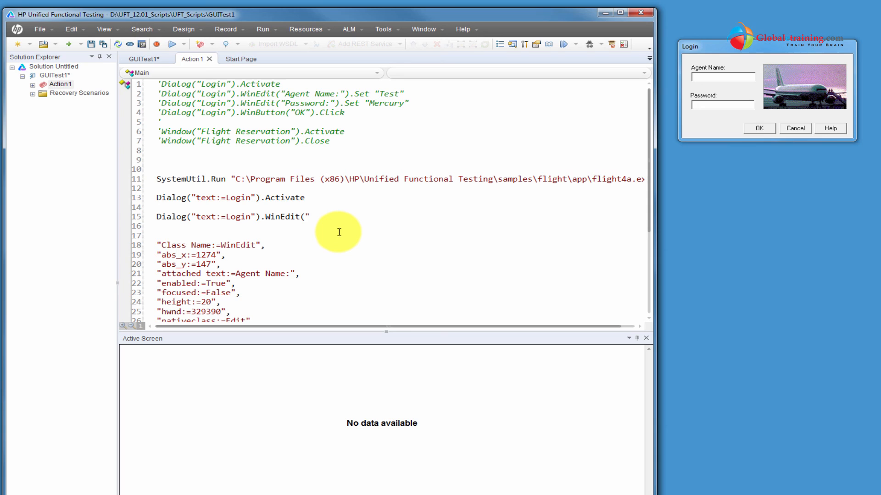
{"action": "mouse_move", "coordinate": [230, 306]}
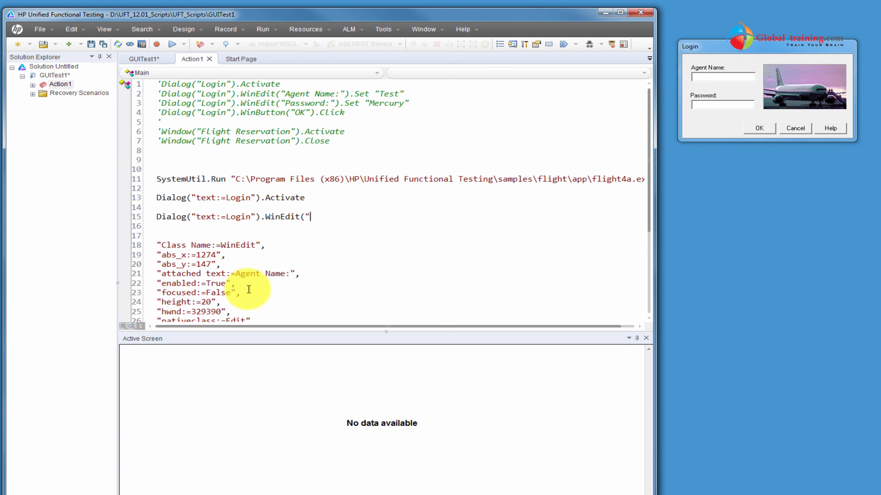
{"action": "scroll", "scroll_direction": "down", "scroll_amount": 3}
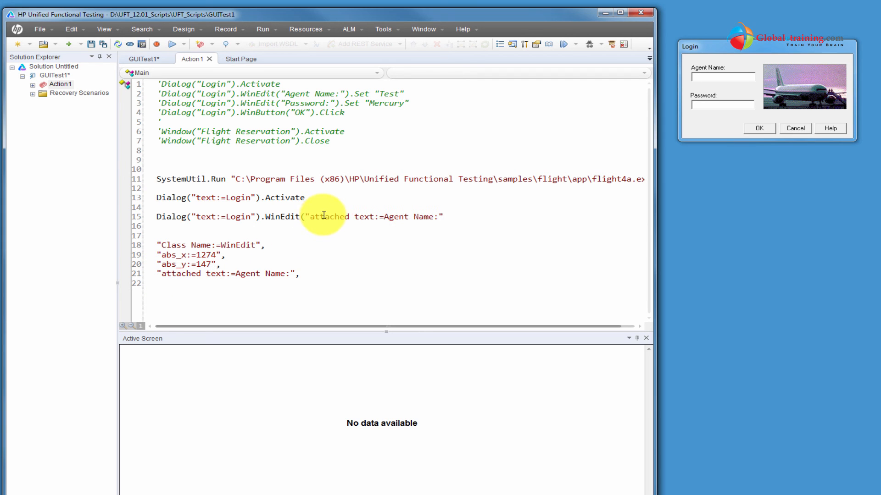
{"action": "double_click", "coordinate": [330, 216]}
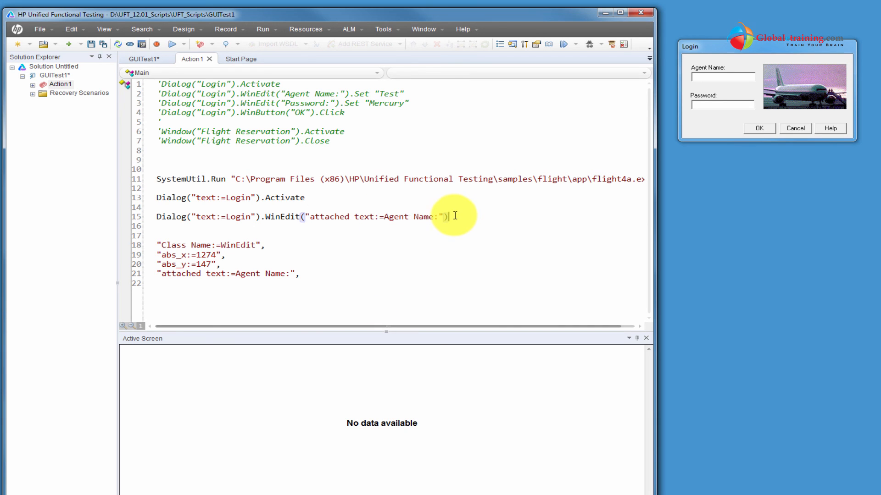
{"action": "type", "text": ".Set"}
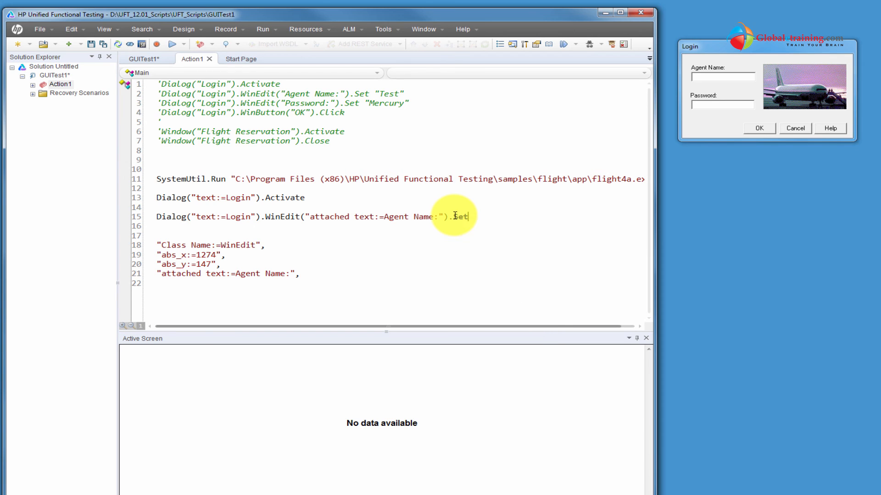
{"action": "type", "text": "\"Test"}
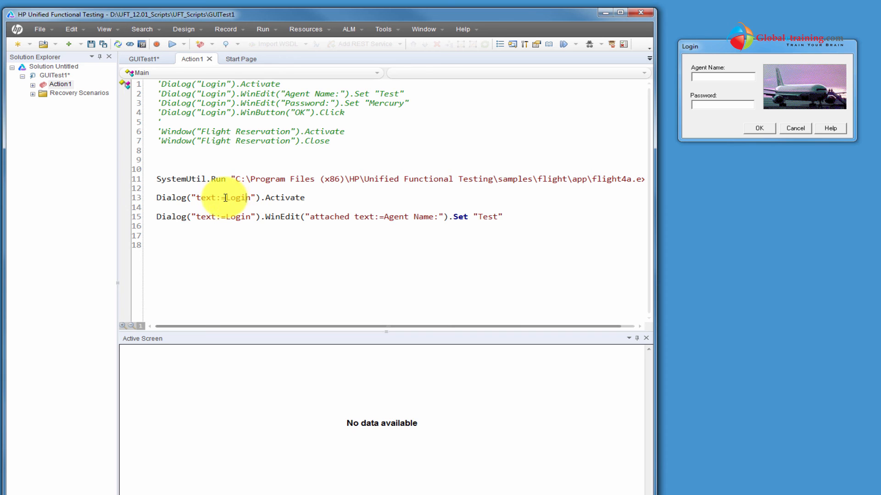
{"action": "double_click", "coordinate": [230, 197]}
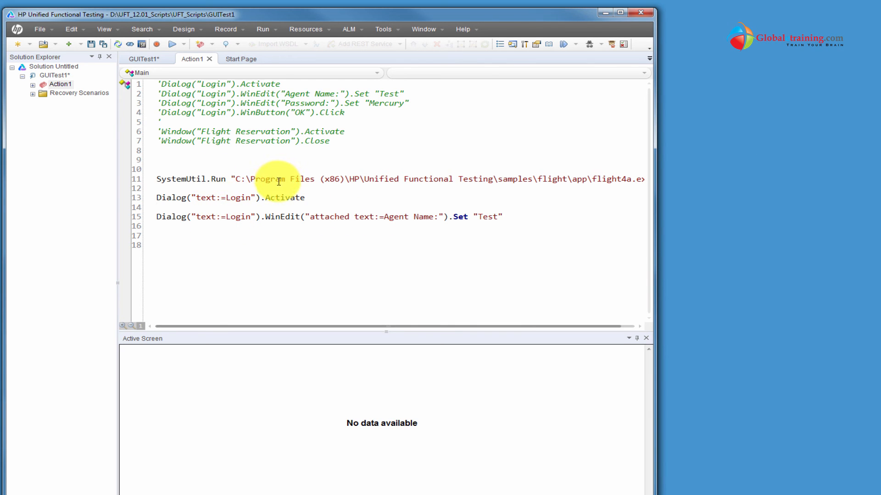
{"action": "left_click_drag", "start_coordinate": [275, 179], "coordinate": [396, 179]}
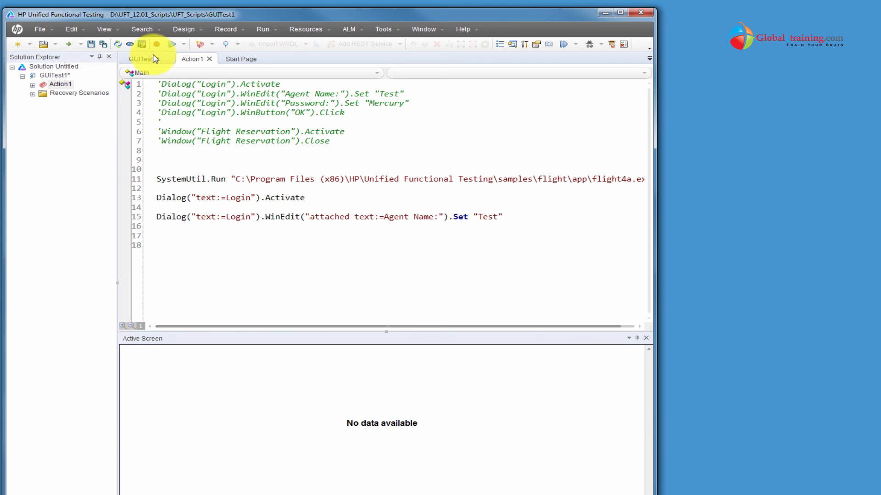
{"action": "mouse_move", "coordinate": [306, 28]}
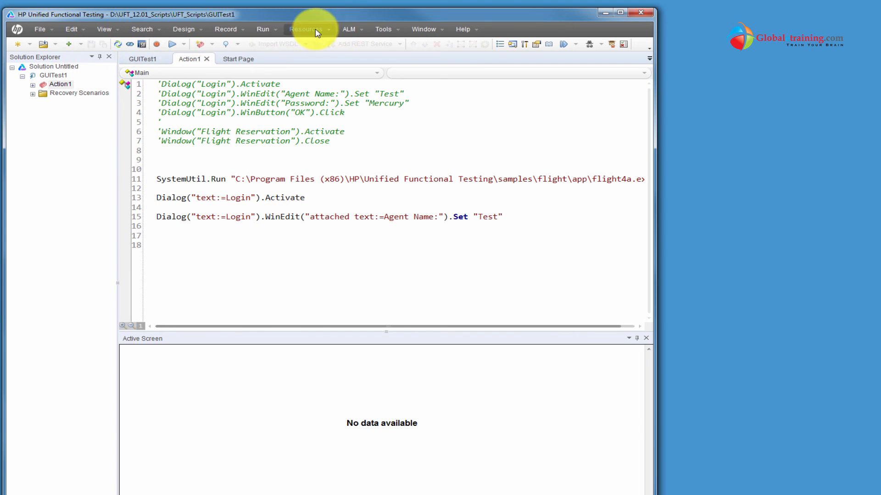
Run the test, saving results to the temporary run results folder.
{"action": "left_click", "coordinate": [306, 28]}
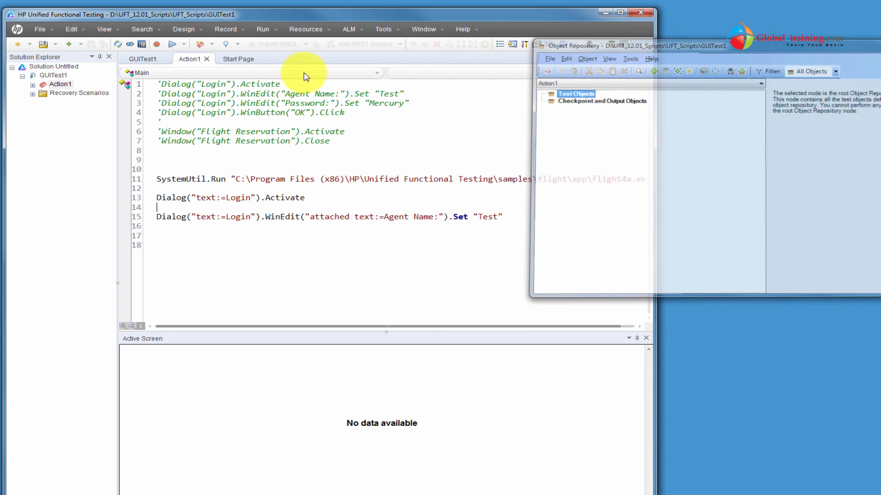
{"action": "left_click", "coordinate": [175, 44]}
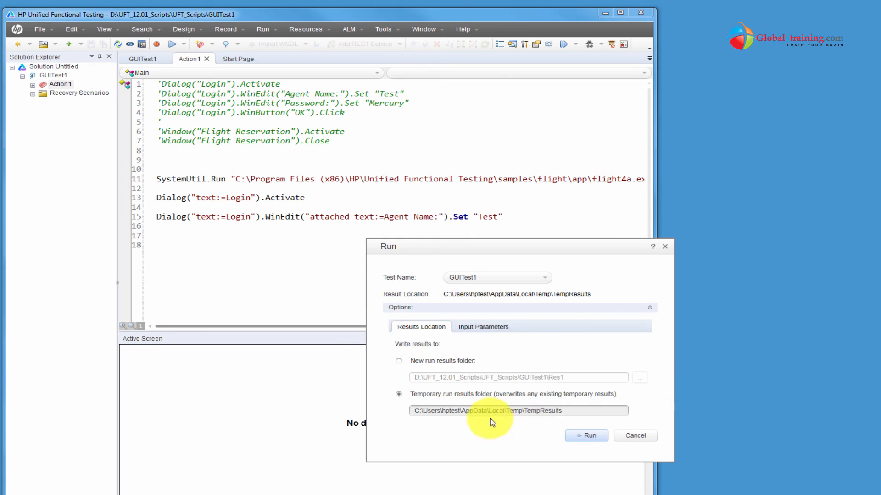
{"action": "left_click", "coordinate": [586, 435]}
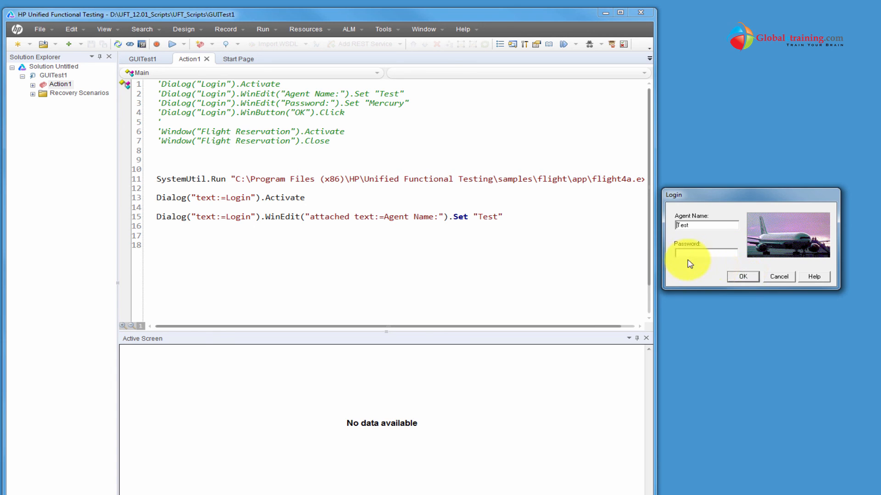
{"action": "mouse_move", "coordinate": [778, 276]}
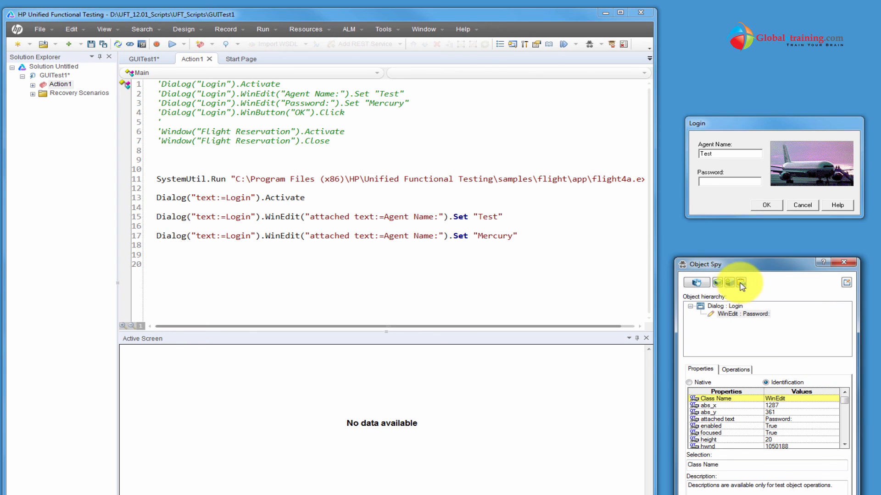
Spy the Password field and add WinEdit("attached text:=Password:").Set "Mercury" on line 17.
{"action": "scroll", "scroll_direction": "down", "scroll_amount": 3}
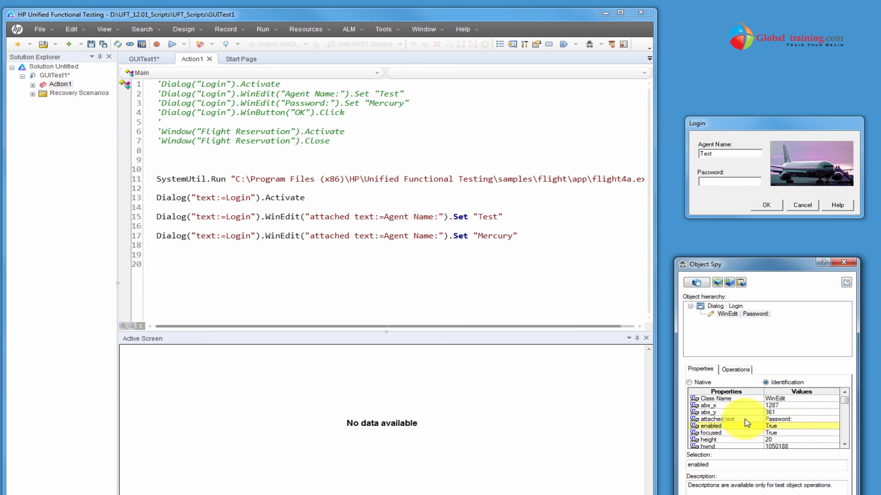
{"action": "left_click", "coordinate": [713, 419]}
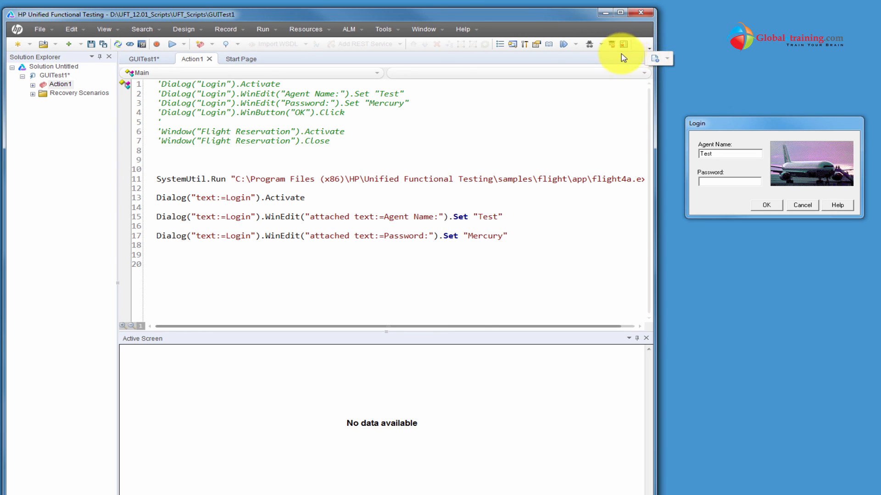
Spy the OK button and write Dialog("text:=Login").WinButton("text:=OK").Click, deleting pasted properties.
{"action": "left_click", "coordinate": [620, 45]}
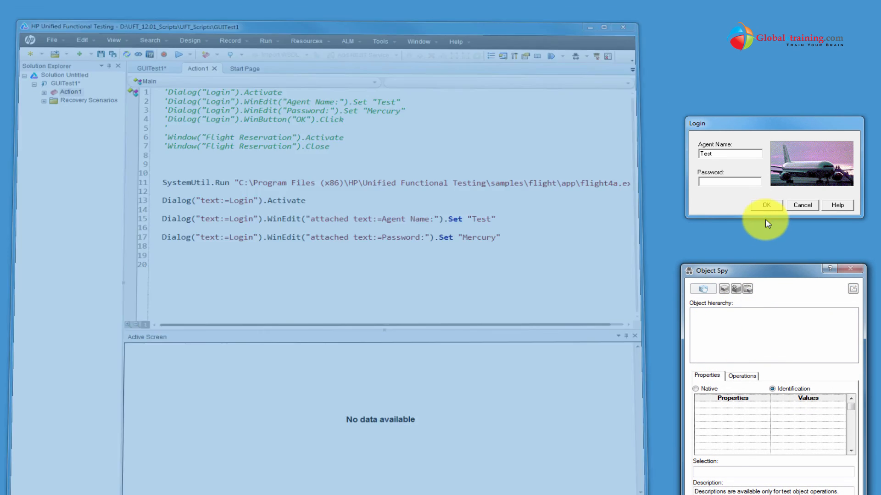
{"action": "left_click", "coordinate": [765, 204]}
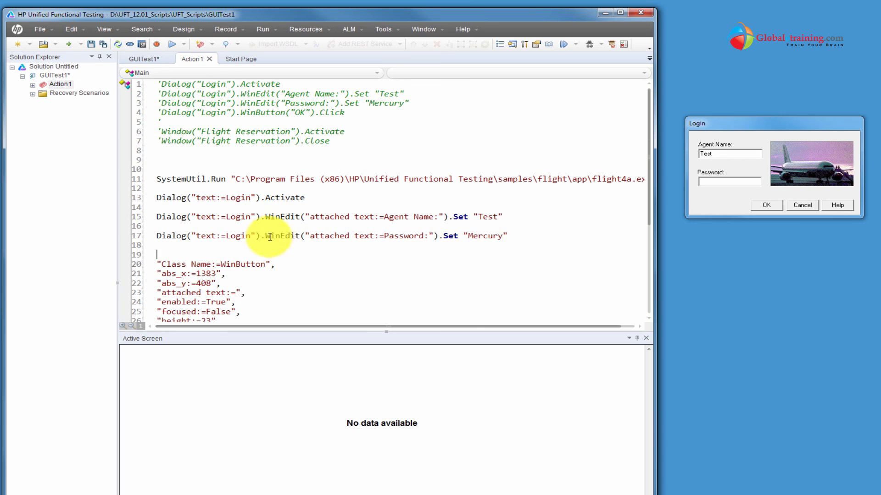
{"action": "left_click_drag", "start_coordinate": [166, 235], "coordinate": [264, 236]}
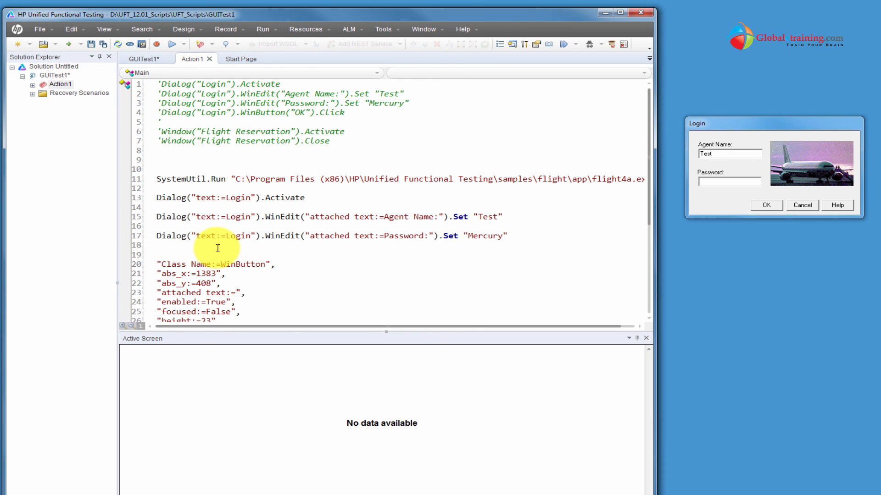
{"action": "type", "text": "Dialog(\"text:=Login\")."}
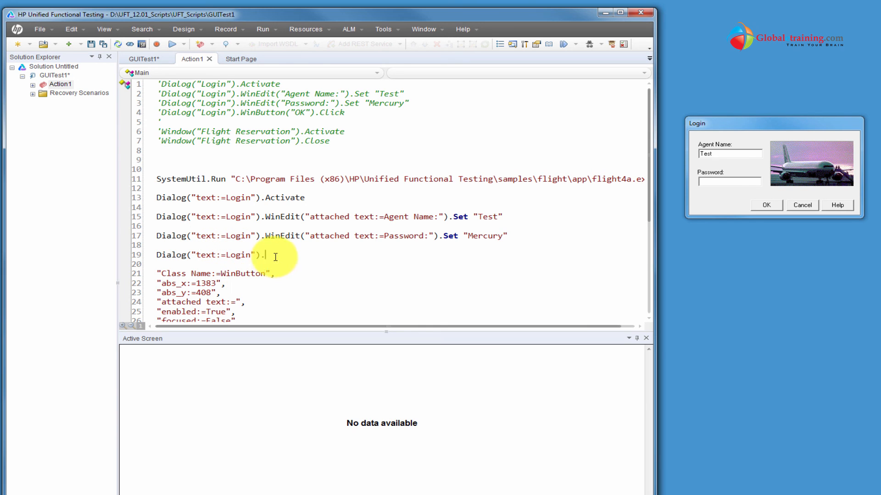
{"action": "type", "text": "WinButton("}
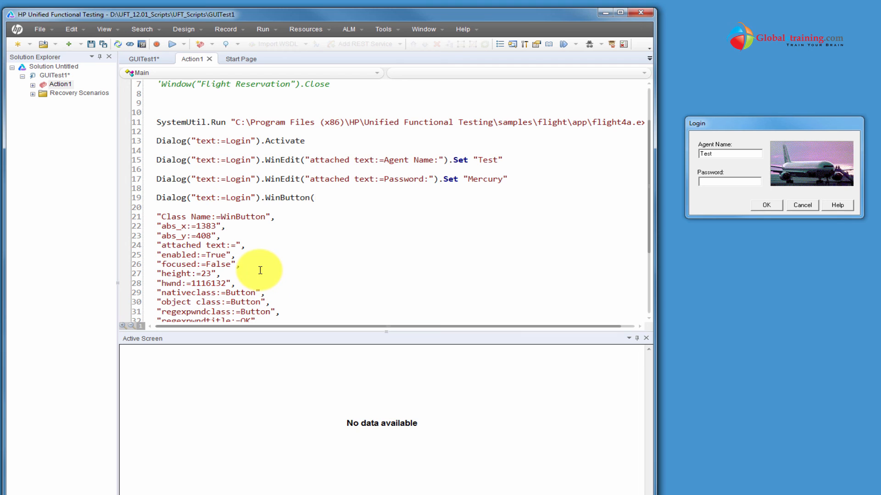
{"action": "scroll", "scroll_direction": "down", "scroll_amount": 3}
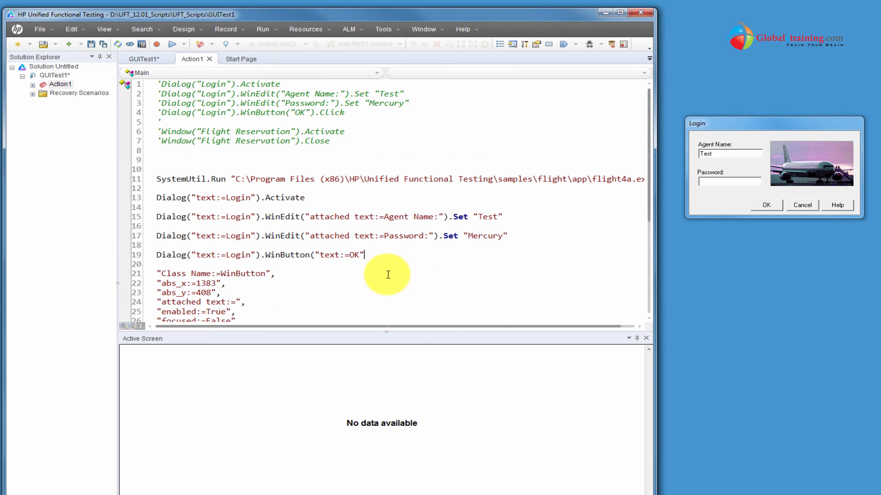
{"action": "type", "text": "."}
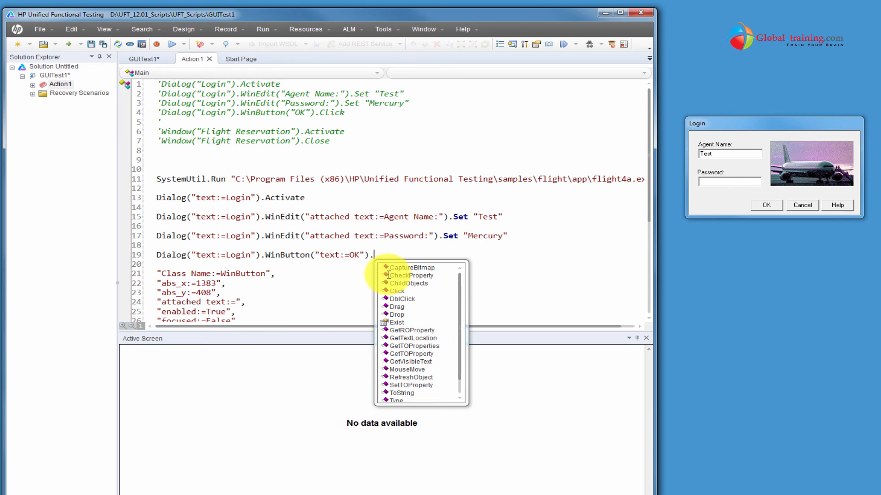
{"action": "type", "text": "ck"}
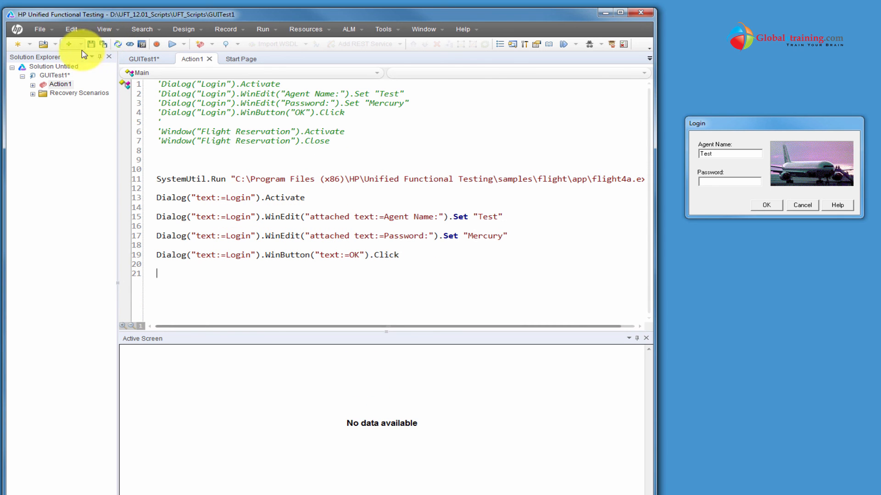
Run the test with temporary results so it logs in to Flight Reservation.
{"action": "left_click", "coordinate": [176, 44]}
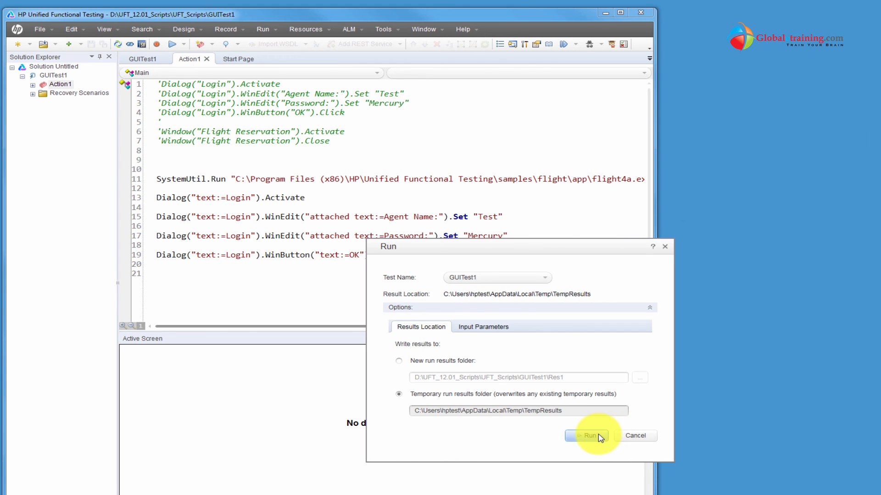
{"action": "left_click", "coordinate": [588, 435]}
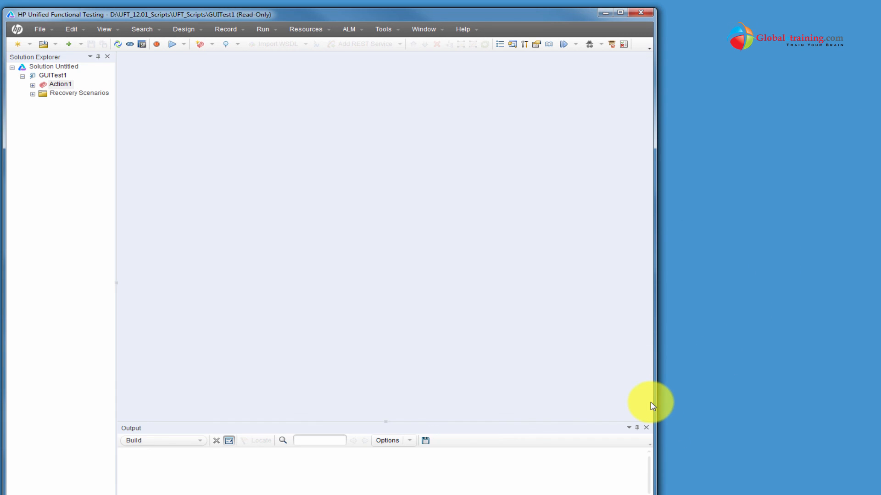
{"action": "left_click", "coordinate": [172, 44]}
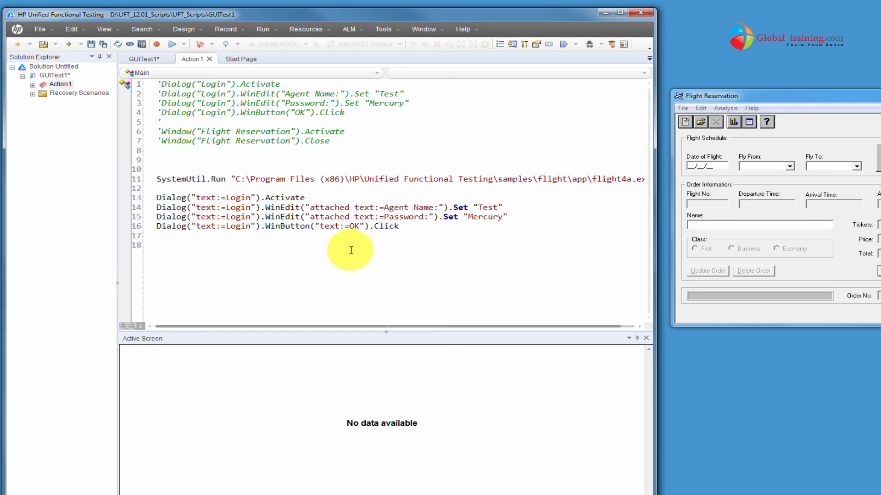
Remove blank lines between the Login statements and begin a Window line for Flight Reservation.
{"action": "left_click_drag", "start_coordinate": [160, 206], "coordinate": [398, 226]}
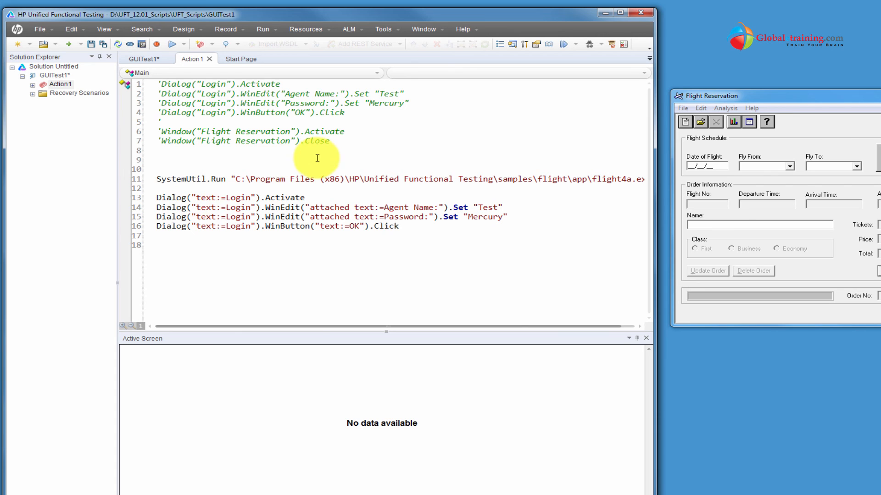
{"action": "double_click", "coordinate": [238, 197]}
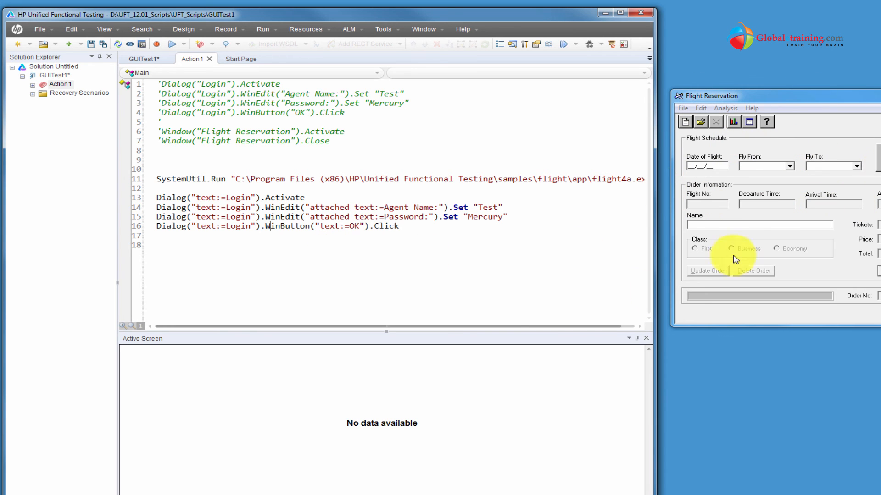
{"action": "mouse_move", "coordinate": [823, 170]}
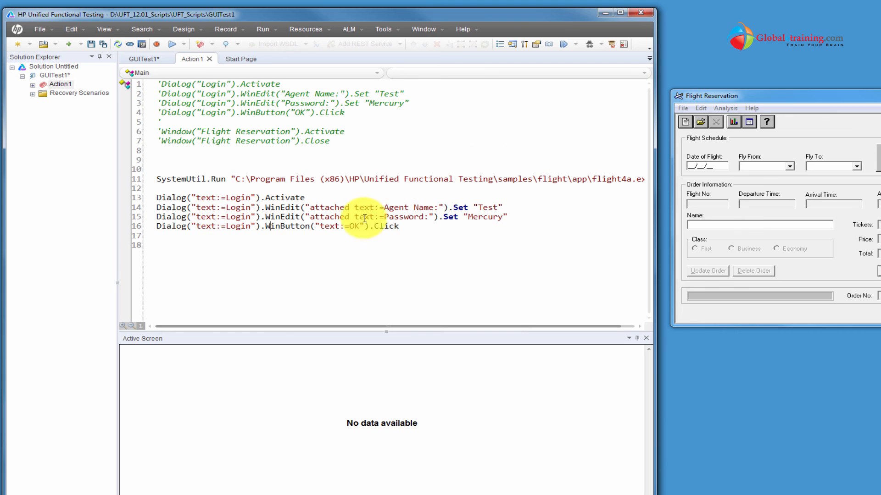
{"action": "double_click", "coordinate": [385, 225]}
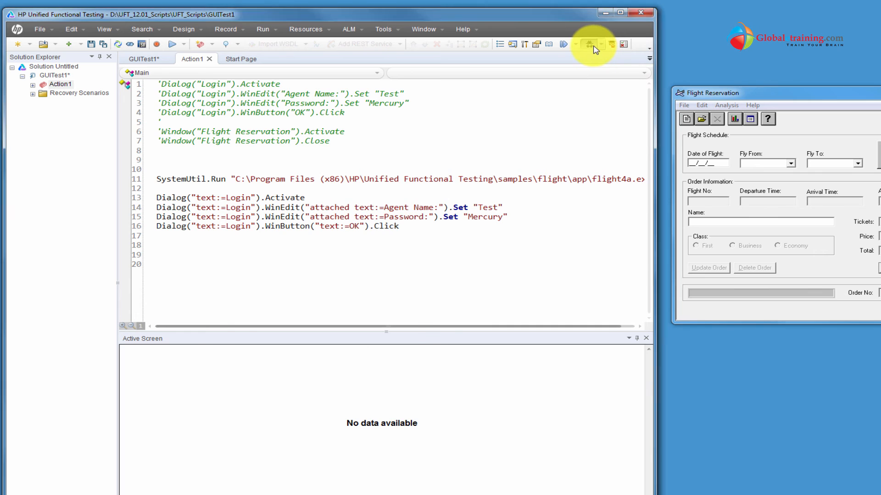
{"action": "left_click", "coordinate": [588, 44]}
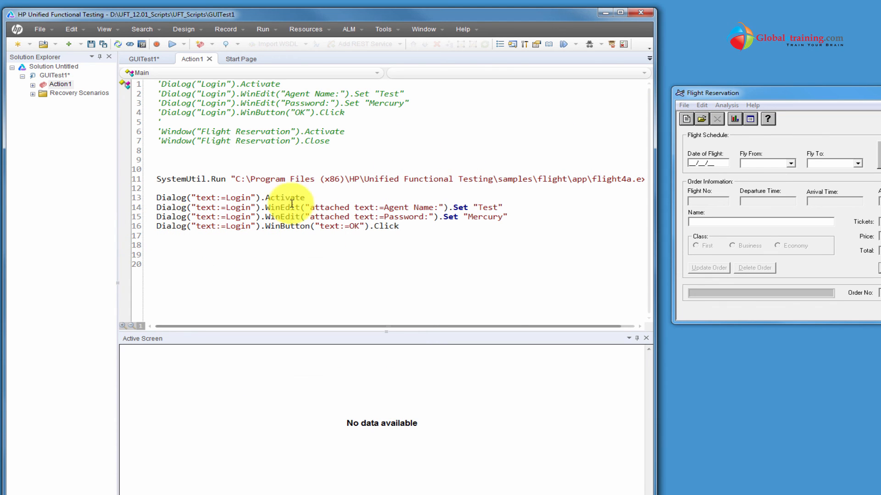
{"action": "type", "text": "Windo"}
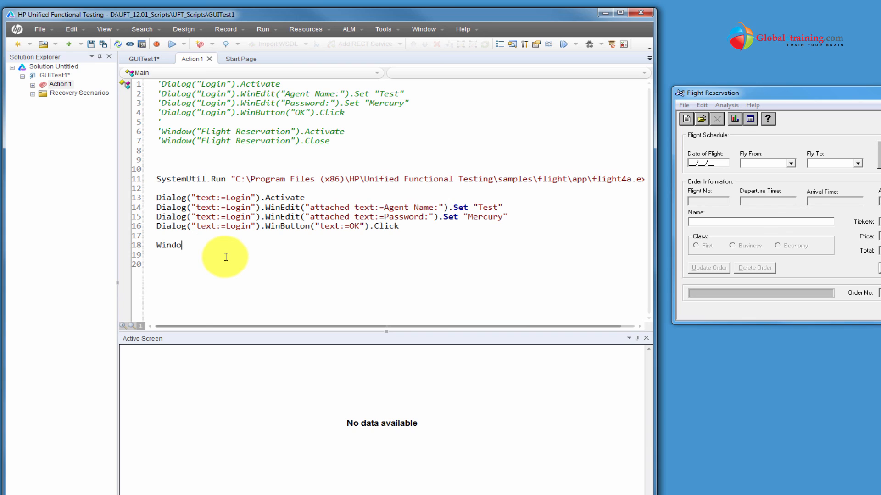
Paste the window's properties and complete line 18 as Window("text:=Flight Reservation").Activate.
{"action": "type", "text": "w("}
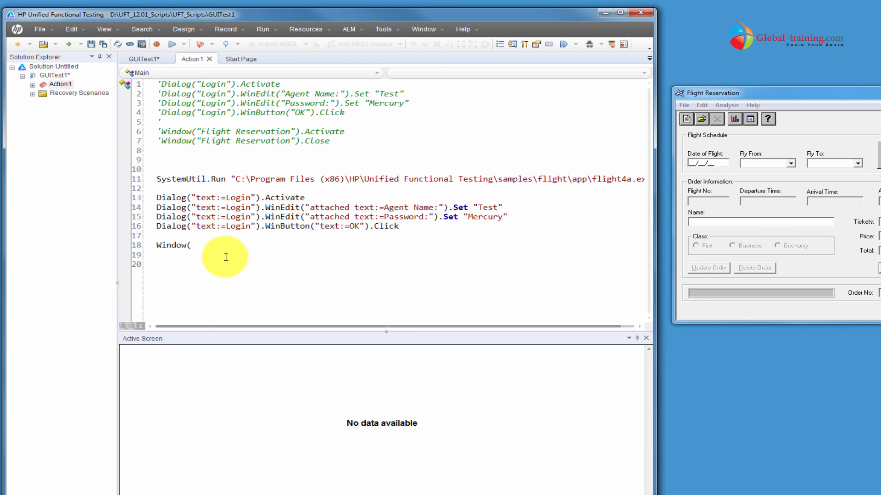
{"action": "type", "text": "\""}
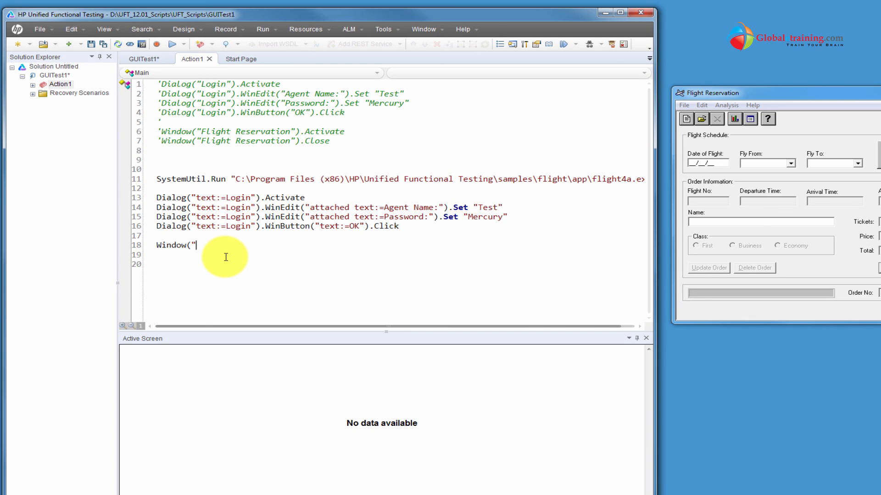
{"action": "mouse_move", "coordinate": [539, 81]}
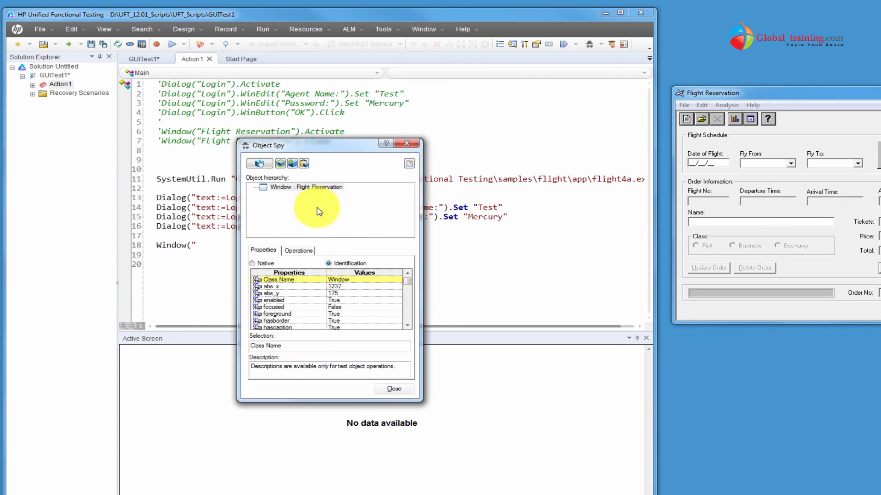
{"action": "left_click", "coordinate": [395, 388]}
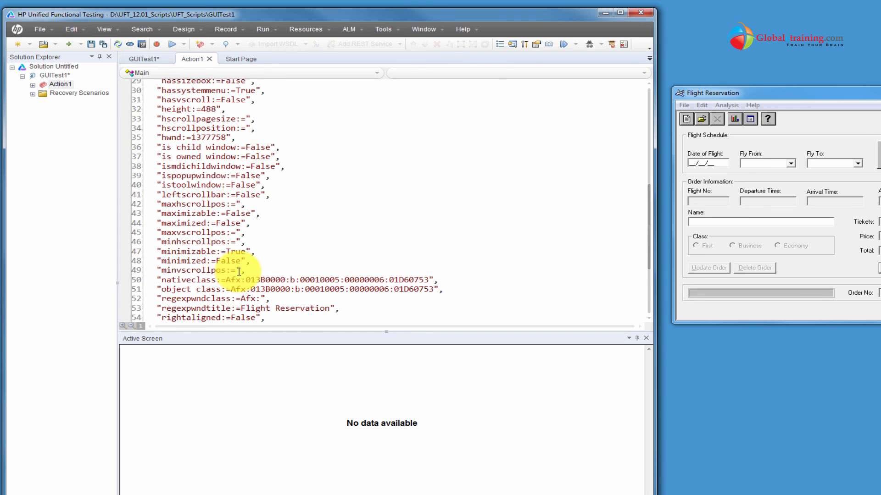
{"action": "scroll", "scroll_direction": "up", "scroll_amount": 3}
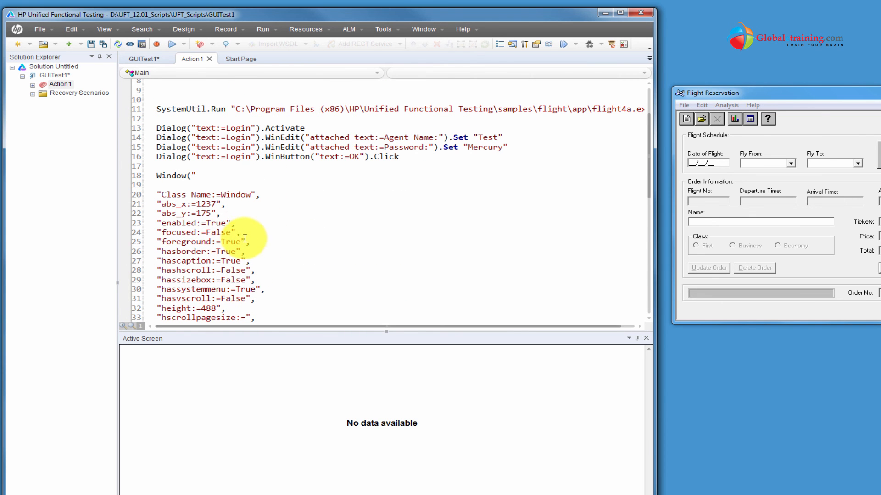
{"action": "scroll", "scroll_direction": "down", "scroll_amount": 3}
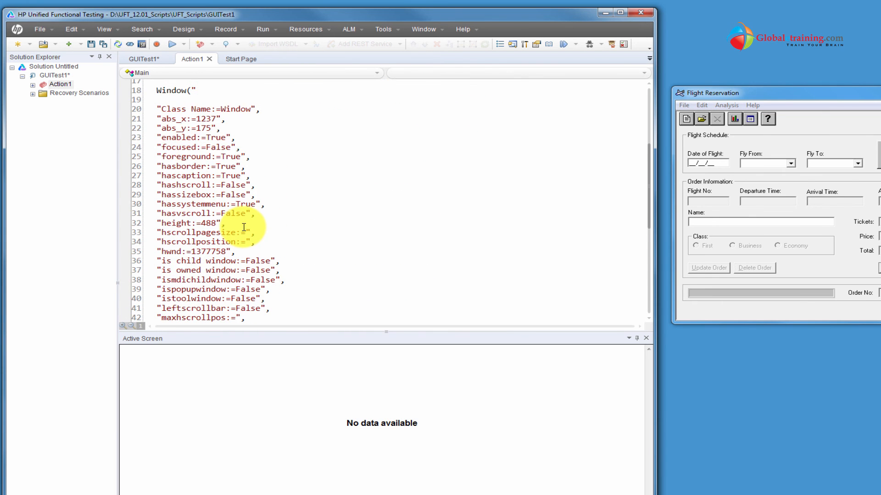
{"action": "scroll", "scroll_direction": "down", "scroll_amount": 3}
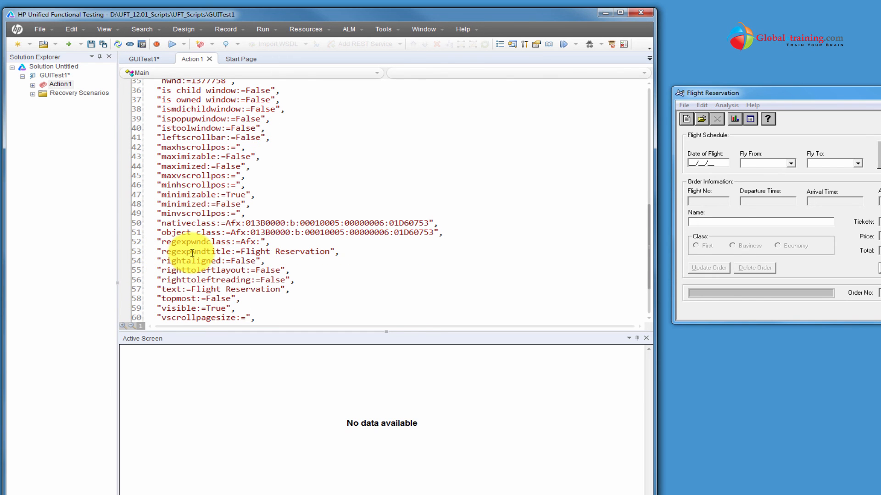
{"action": "scroll", "scroll_direction": "down", "scroll_amount": 3}
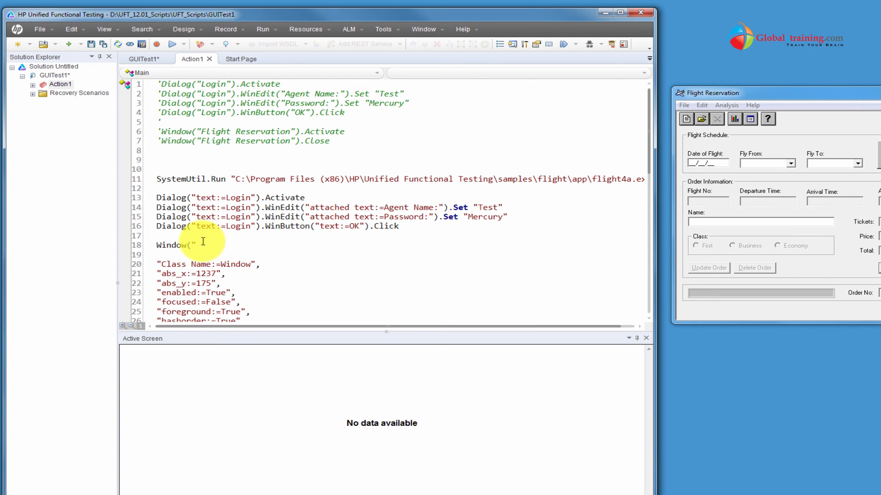
{"action": "type", "text": "text:=Flight Reservation\""}
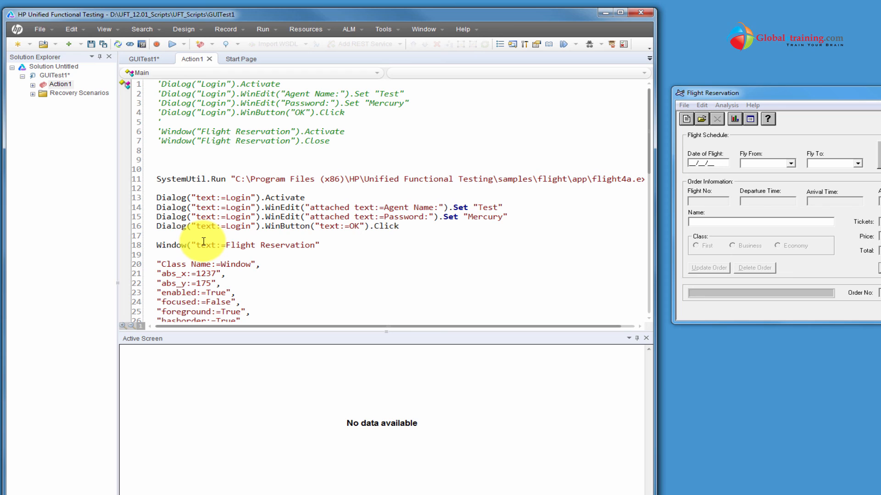
{"action": "type", "text": ".Ac"}
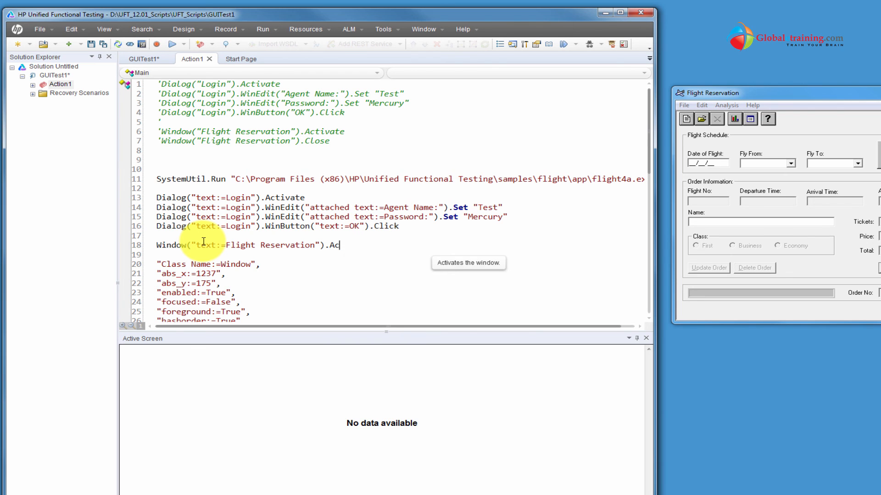
{"action": "type", "text": "tivate"}
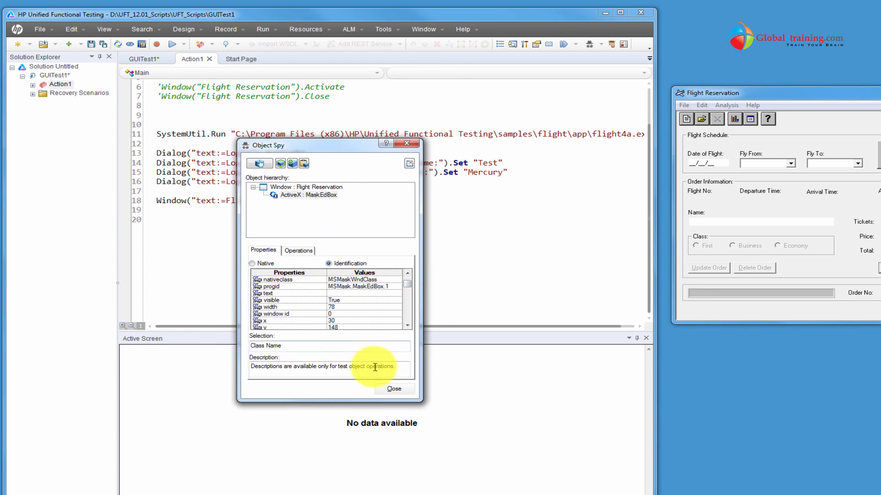
Close Object Spy and enter 12/12/14 in the Date of Flight box.
{"action": "left_click", "coordinate": [267, 293]}
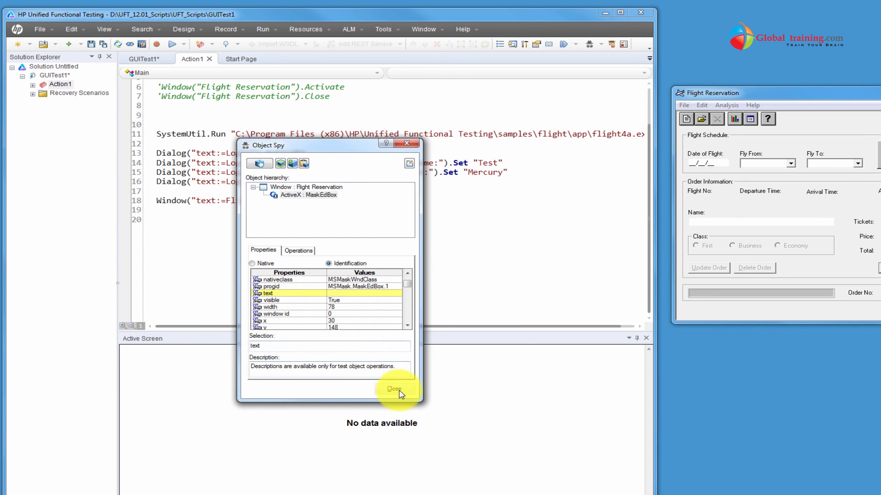
{"action": "left_click", "coordinate": [397, 388]}
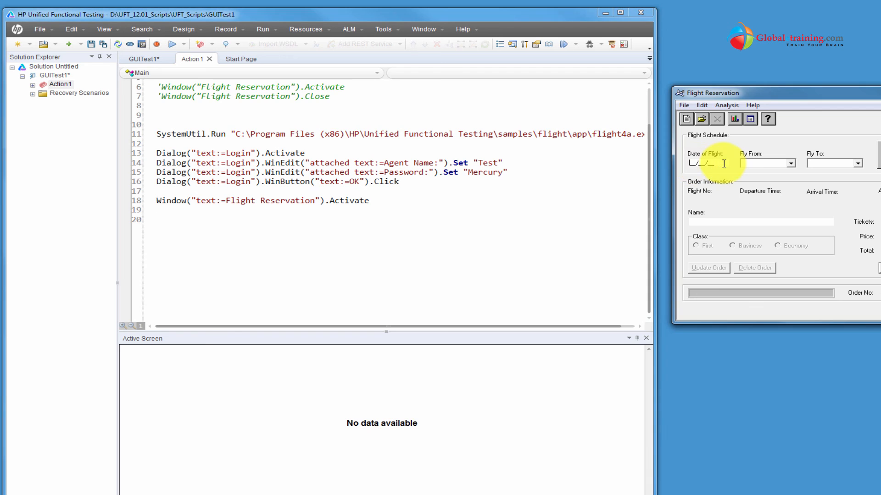
{"action": "type", "text": "12/12/__"}
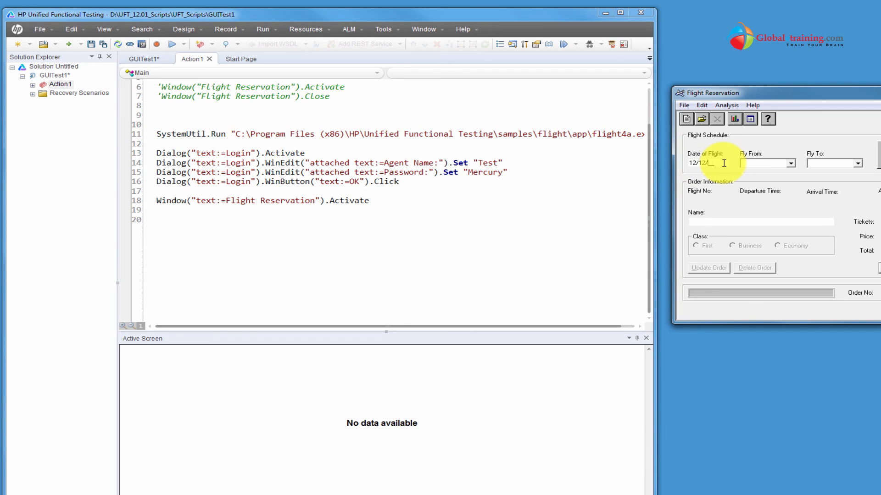
{"action": "type", "text": "14"}
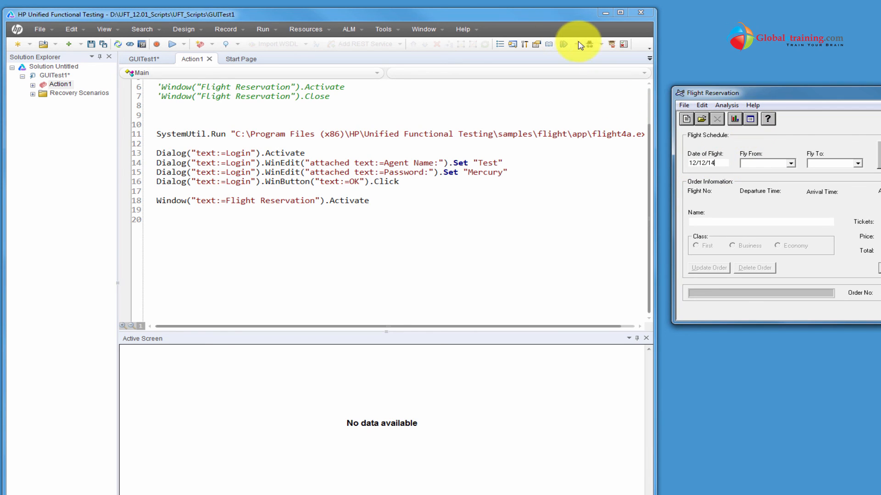
Re-inspect the date box with Object Spy to confirm its text reads 121214.
{"action": "left_click", "coordinate": [589, 44]}
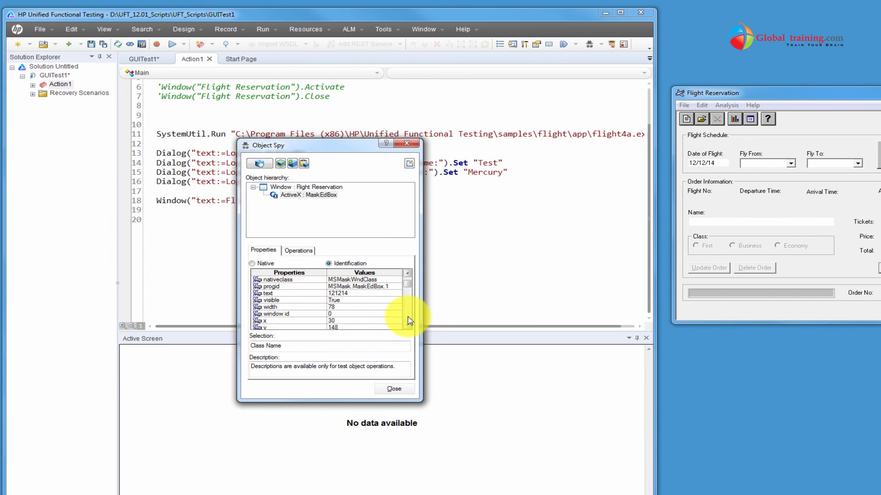
{"action": "left_click", "coordinate": [264, 293]}
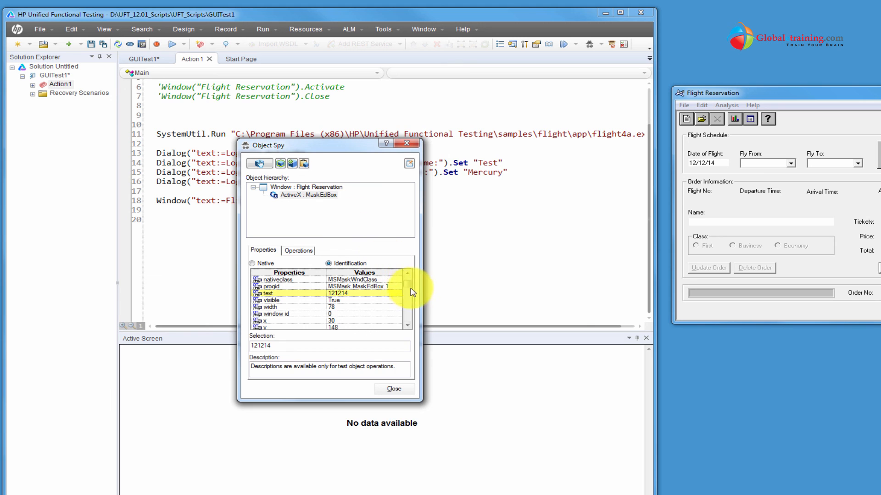
{"action": "left_click", "coordinate": [393, 389]}
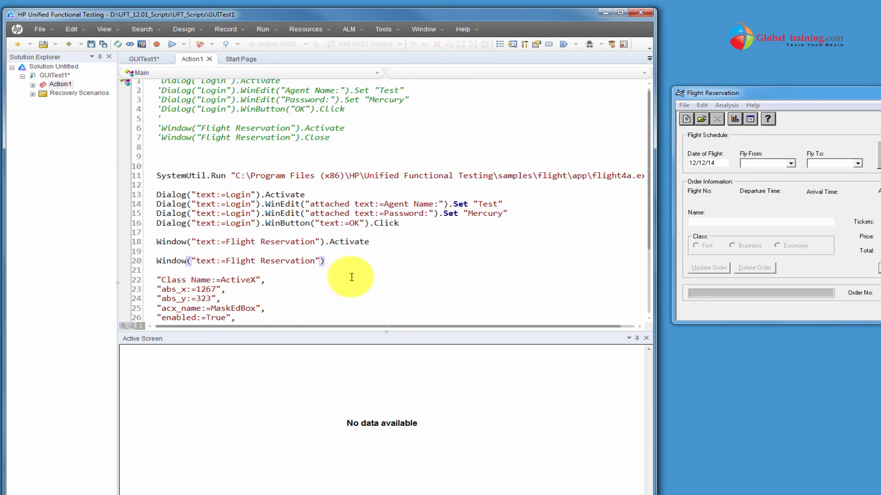
Extend line 20 with .ActiveX( and scroll through the pasted MaskEdBox properties.
{"action": "type", "text": "."}
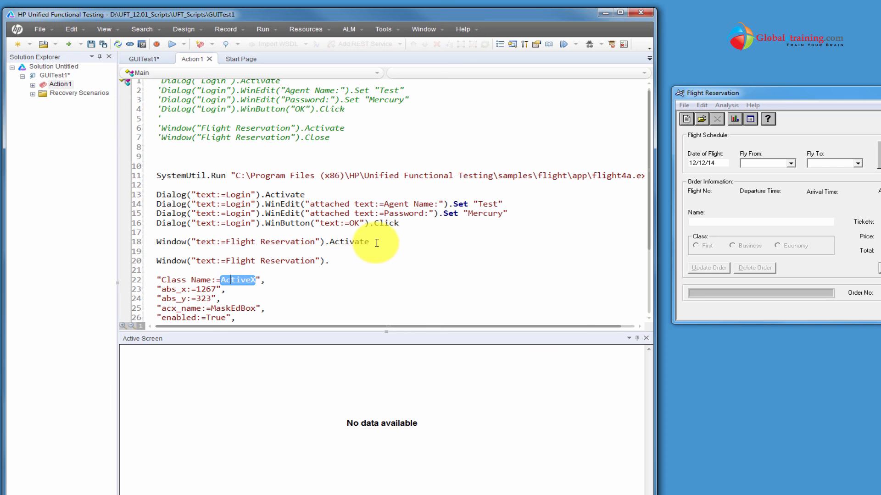
{"action": "type", "text": "ActiveX("}
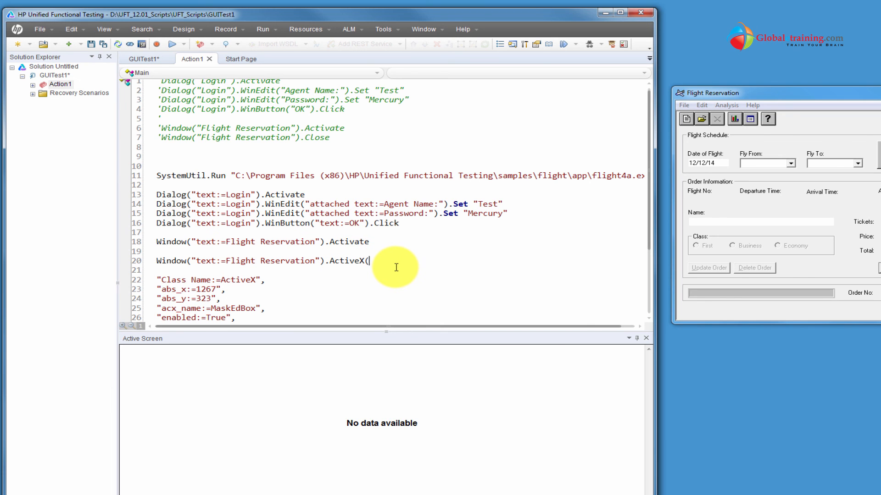
{"action": "scroll", "scroll_direction": "down", "scroll_amount": 3}
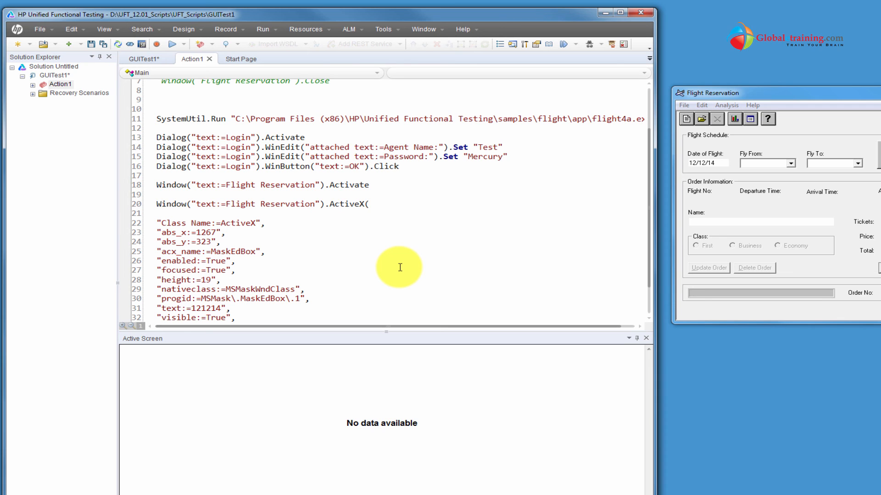
{"action": "scroll", "scroll_direction": "down", "scroll_amount": 3}
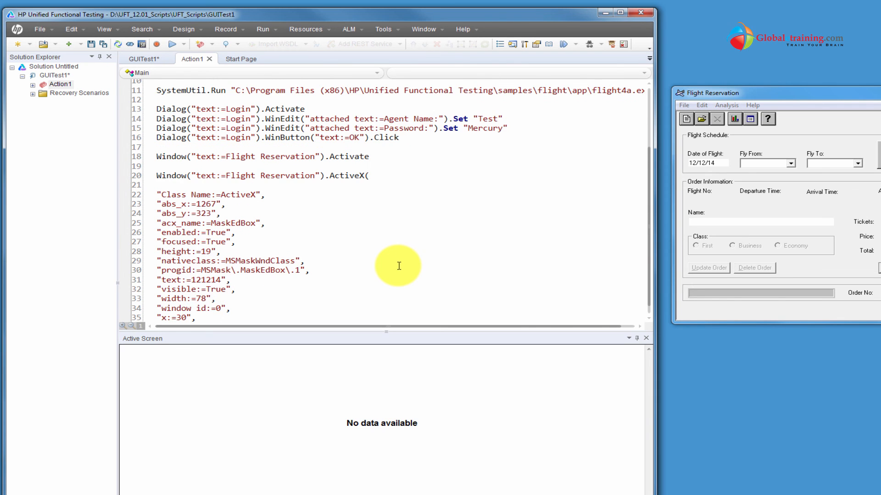
{"action": "scroll", "scroll_direction": "down", "scroll_amount": 3}
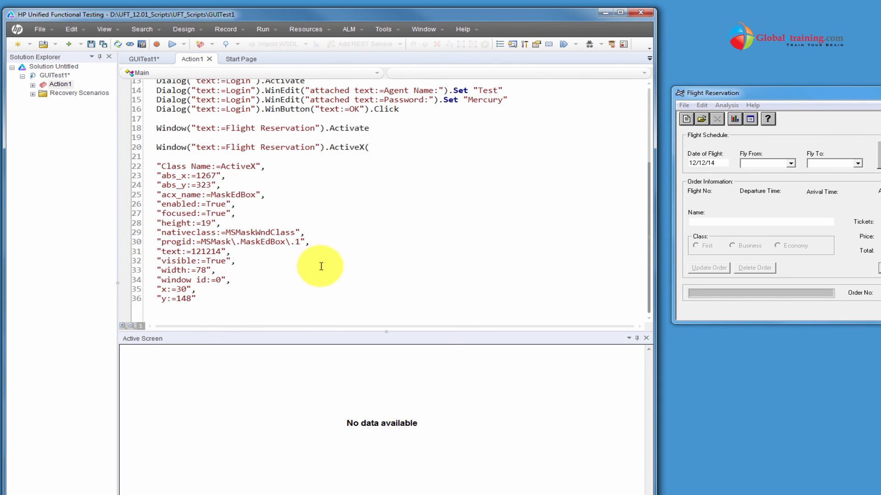
{"action": "mouse_move", "coordinate": [279, 248]}
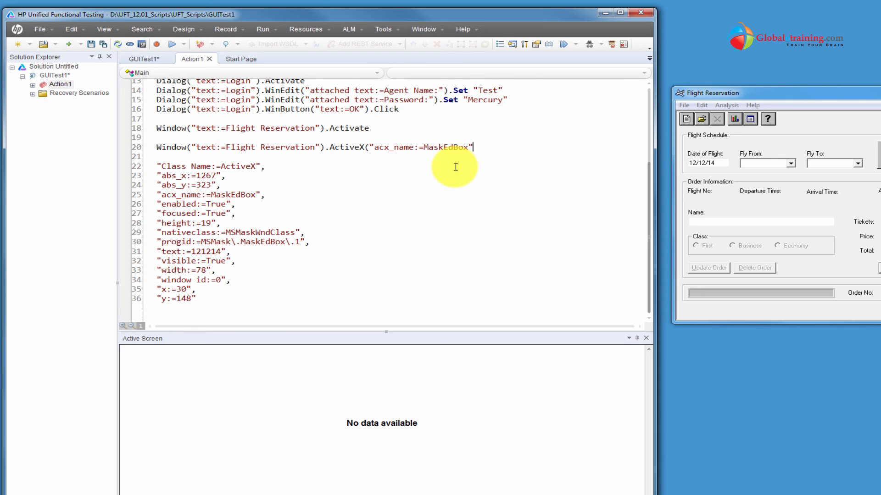
Complete line 20 with a Type method entering "121214" into the MaskEdBox control.
{"action": "type", "text": "."}
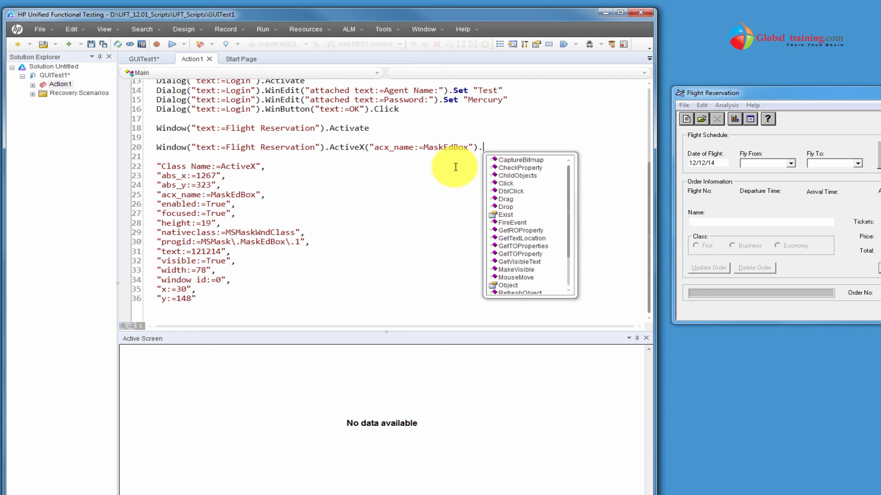
{"action": "type", "text": "se"}
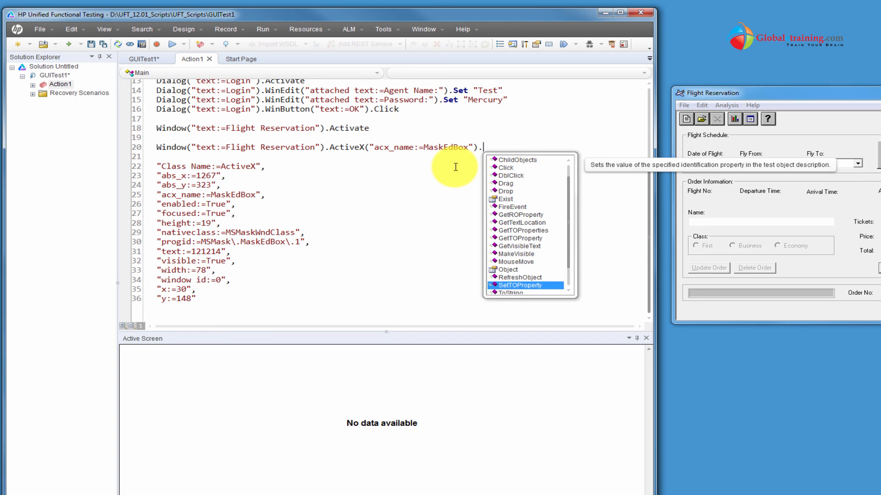
{"action": "type", "text": "Type \""}
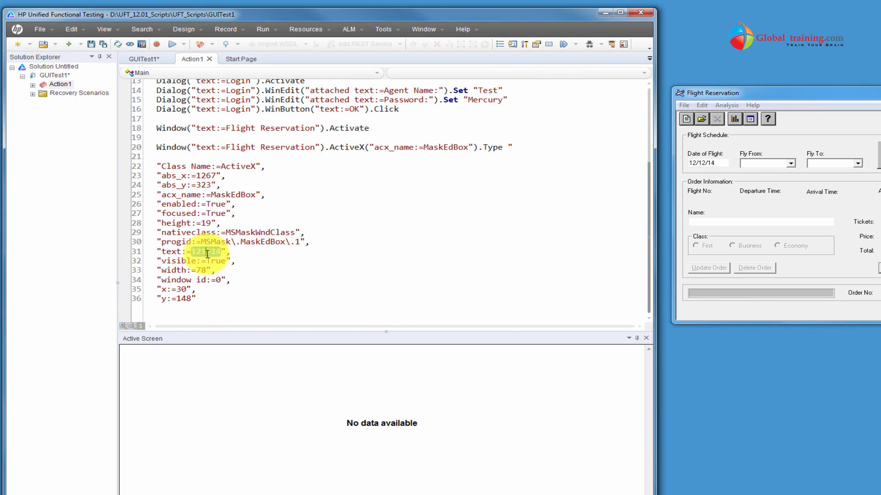
{"action": "type", "text": "121214\""}
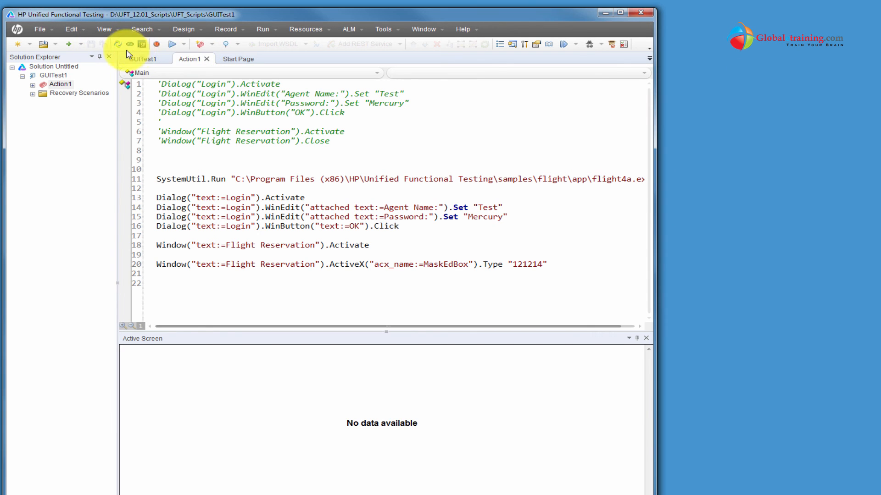
{"action": "mouse_move", "coordinate": [595, 435]}
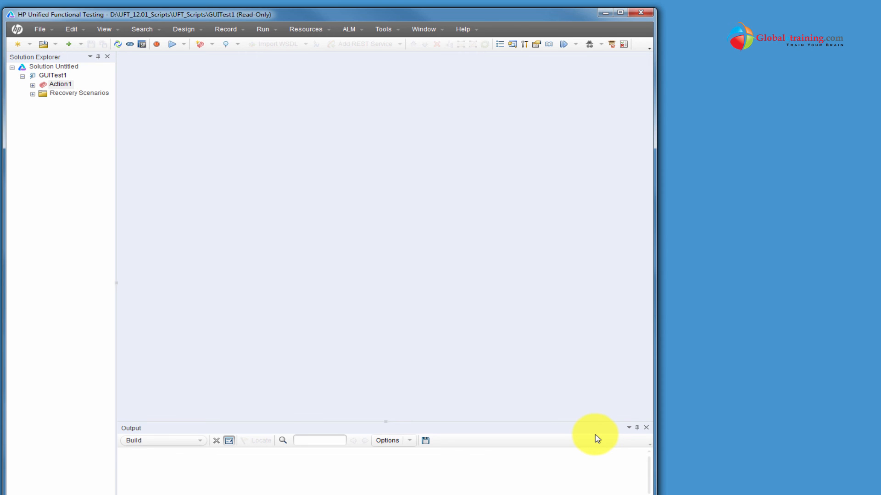
Save the Action1 test script.
{"action": "left_click", "coordinate": [174, 45]}
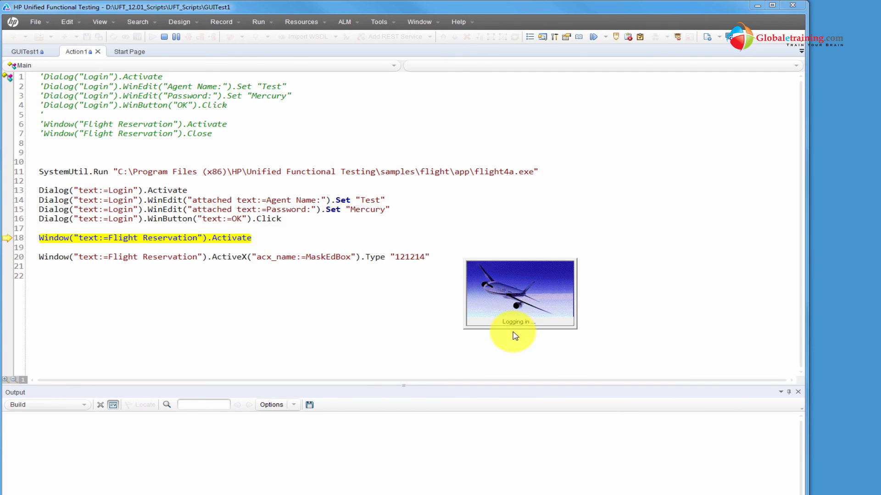